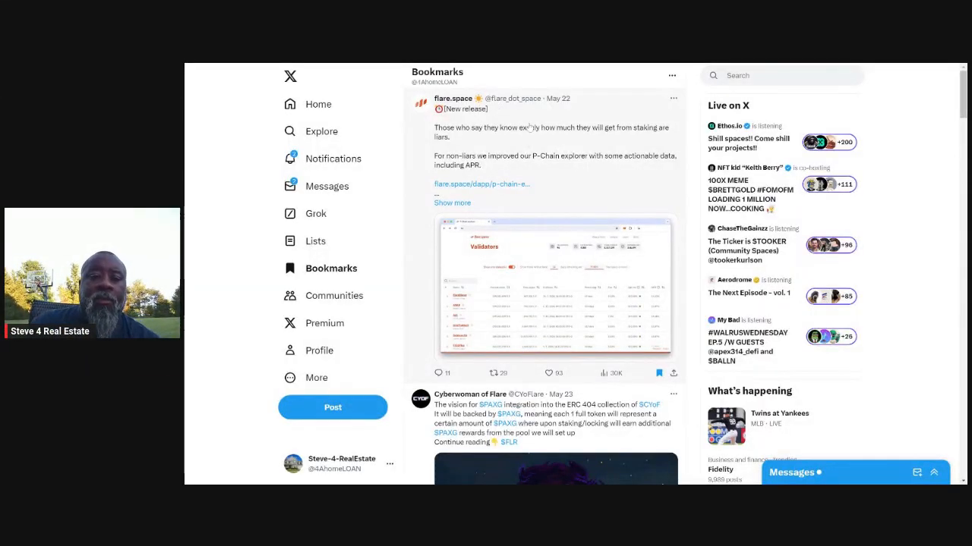
mouse_move(557, 97)
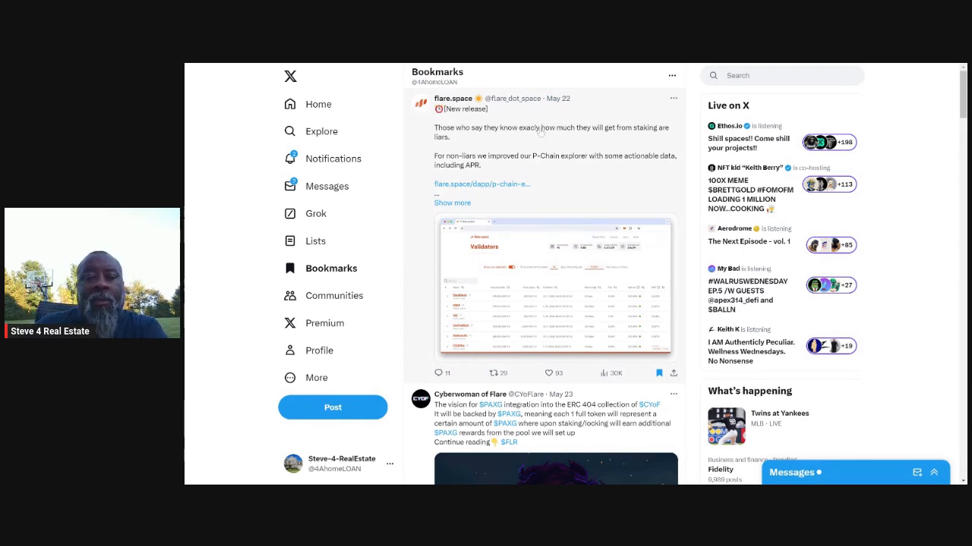
mouse_move(492, 112)
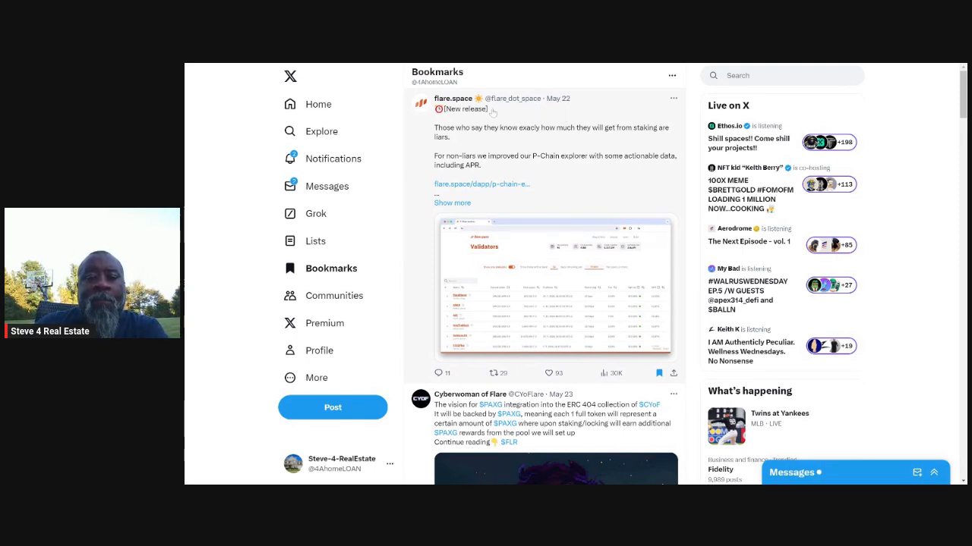
mouse_move(545, 127)
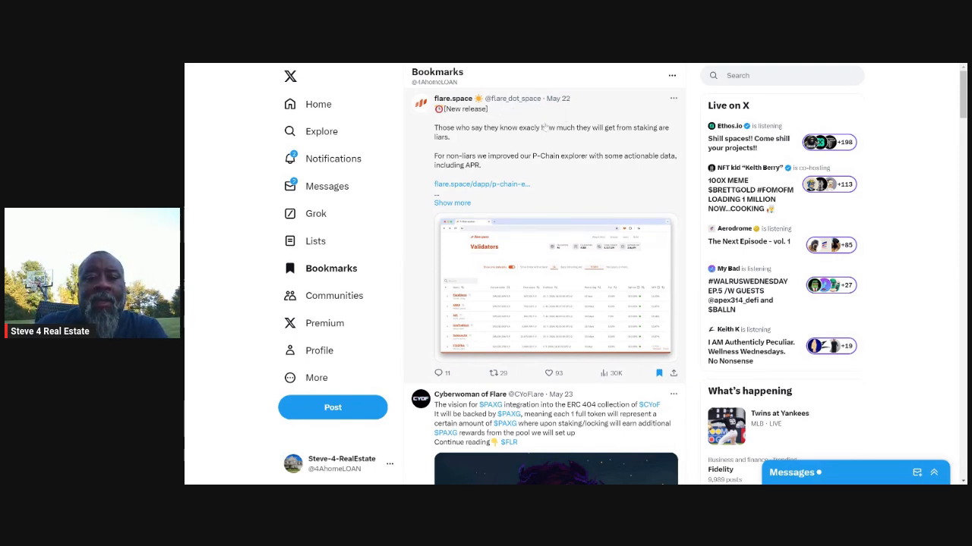
mouse_move(516, 164)
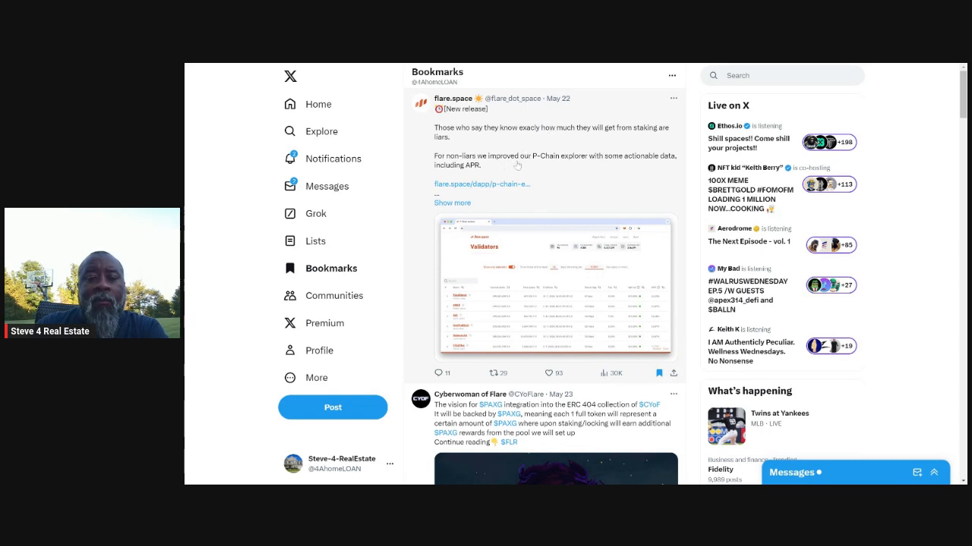
mouse_move(560, 228)
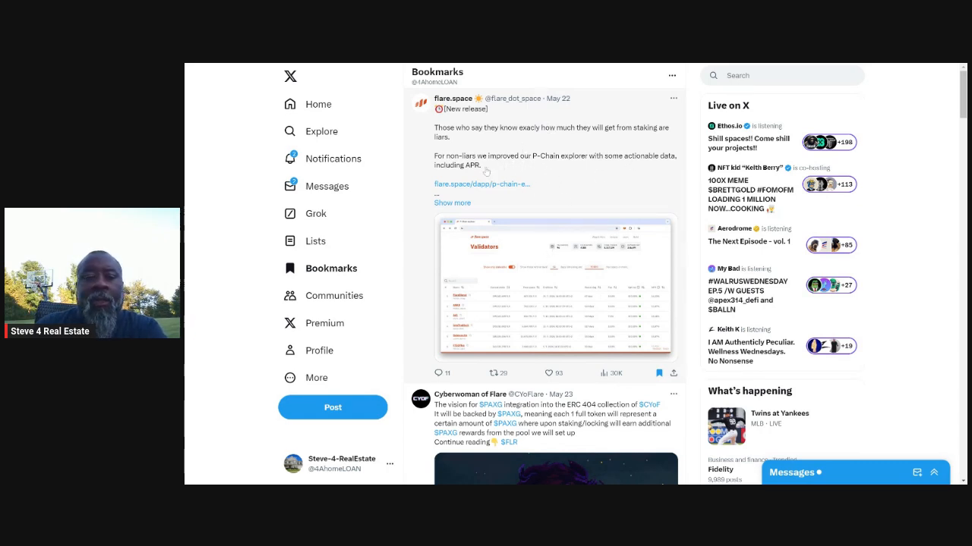
mouse_move(531, 258)
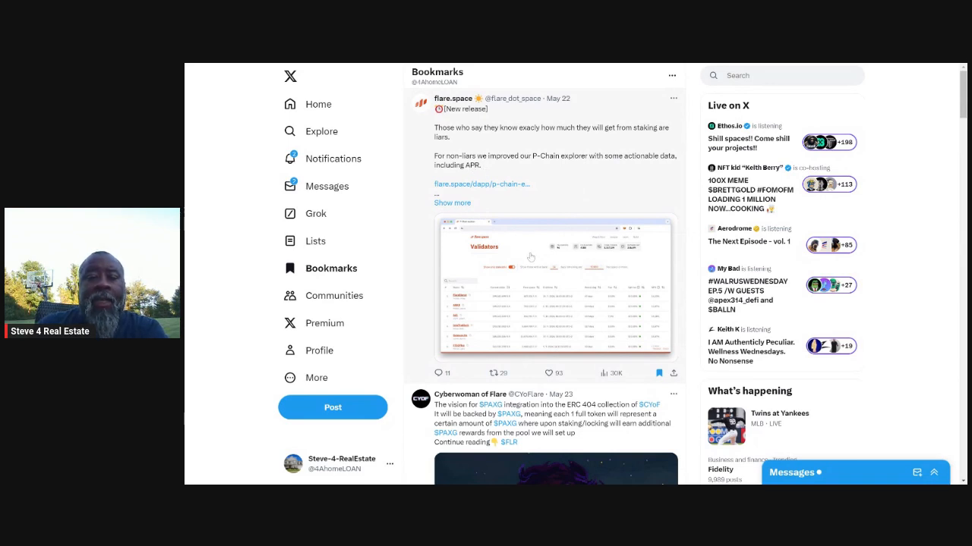
View the flare.space post's Validators explorer screenshot at full size in the media viewer.
left_click(555, 288)
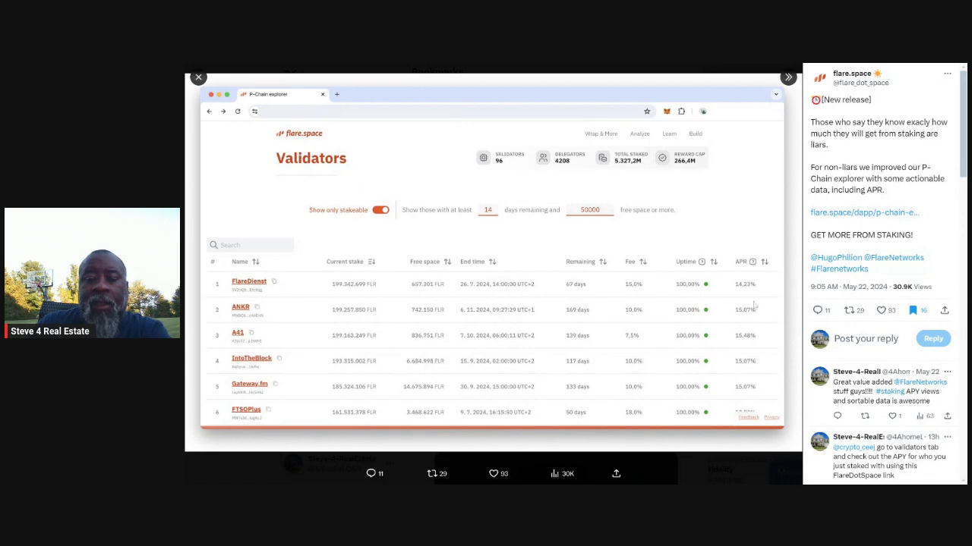
mouse_move(744, 269)
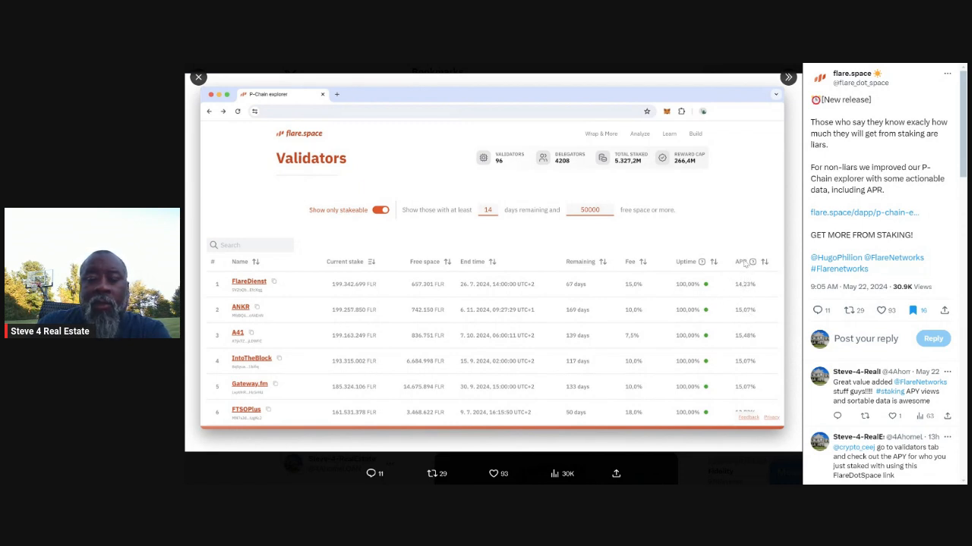
mouse_move(753, 380)
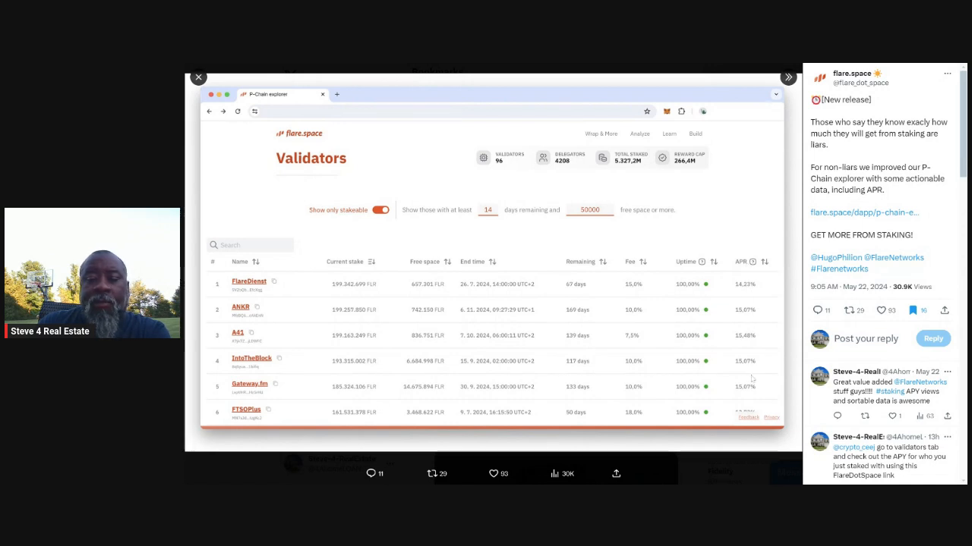
mouse_move(287, 299)
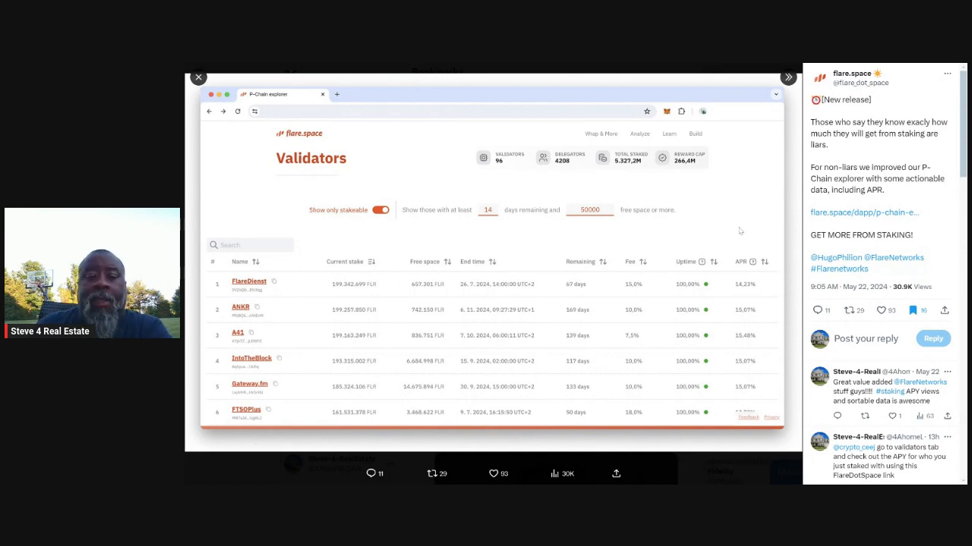
mouse_move(766, 264)
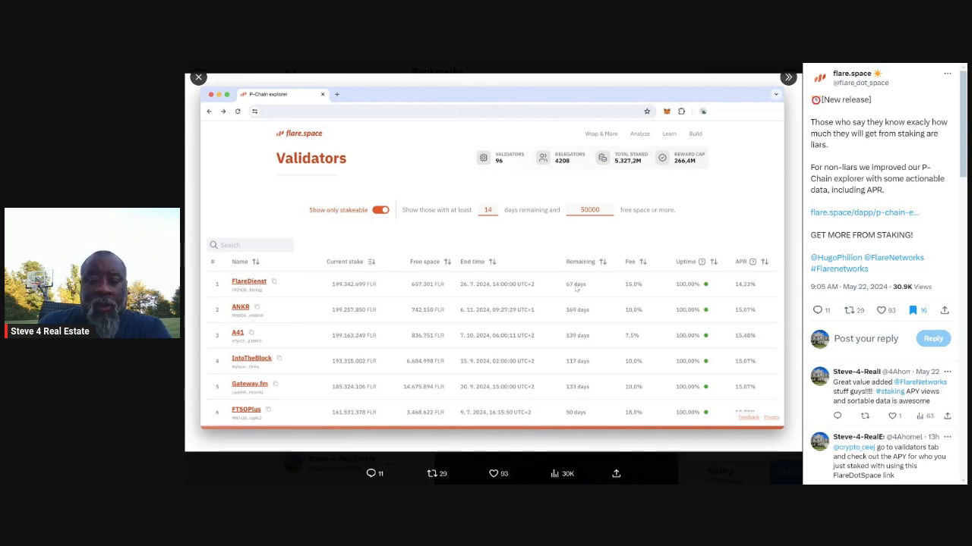
mouse_move(583, 319)
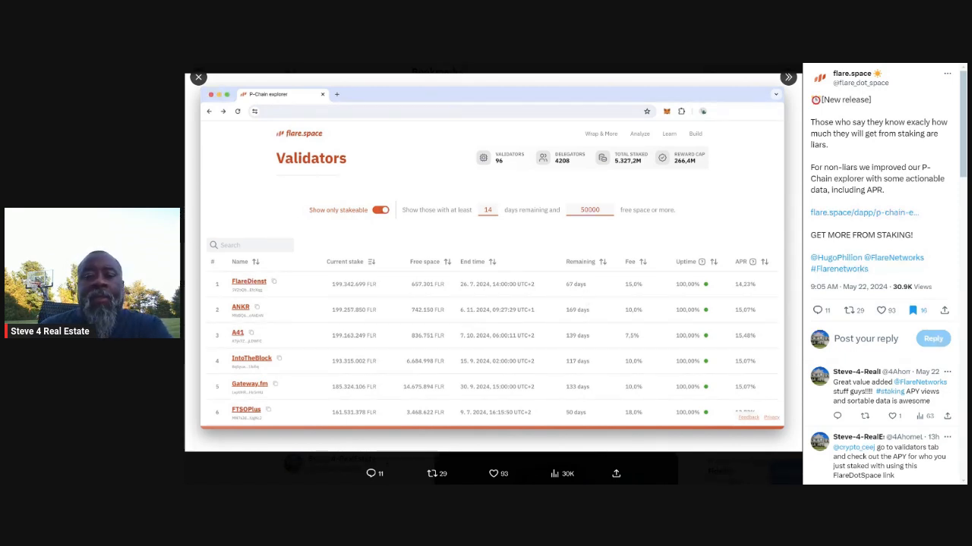
mouse_move(717, 180)
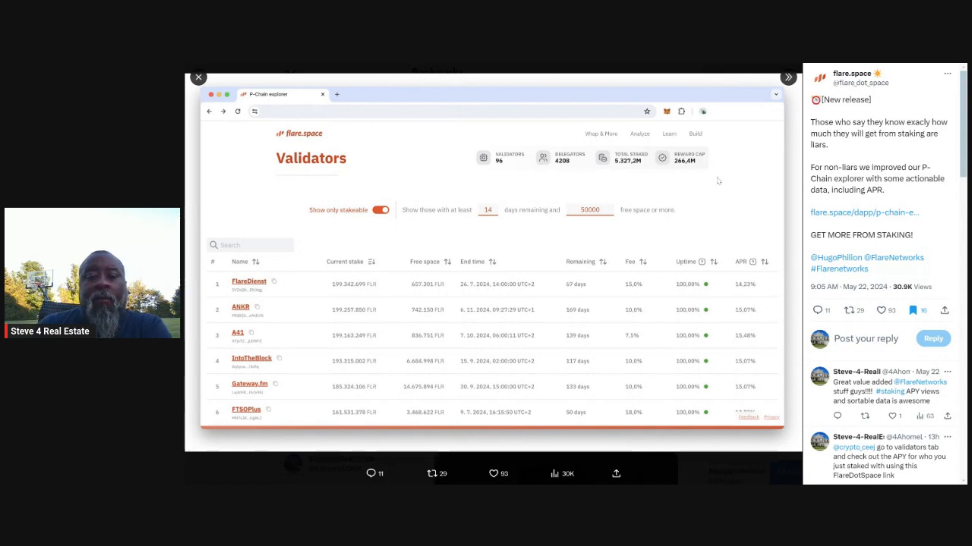
mouse_move(430, 66)
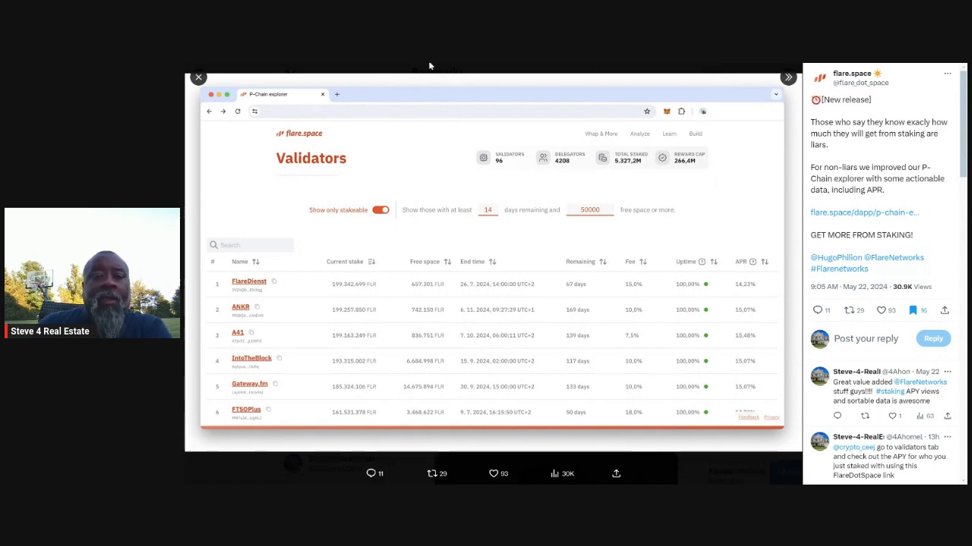
mouse_move(452, 112)
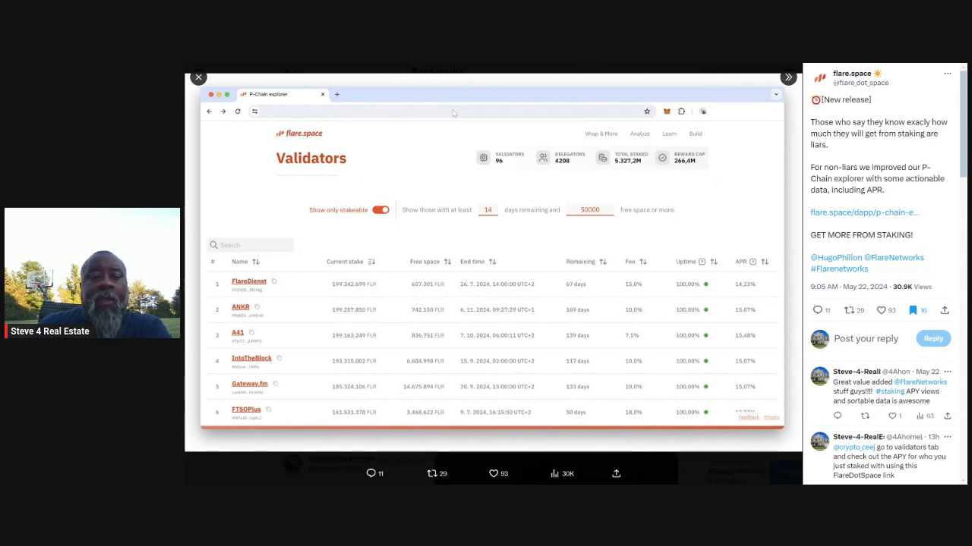
mouse_move(303, 65)
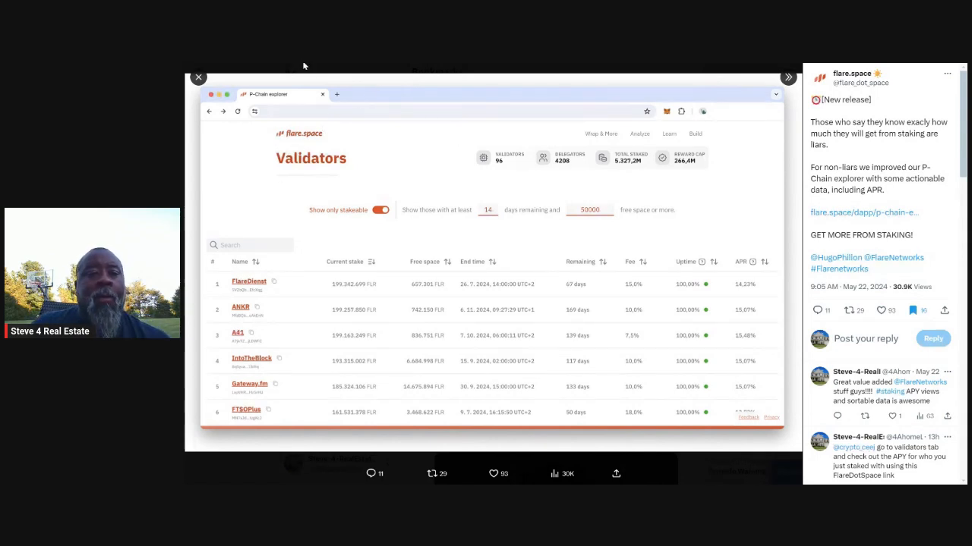
mouse_move(370, 85)
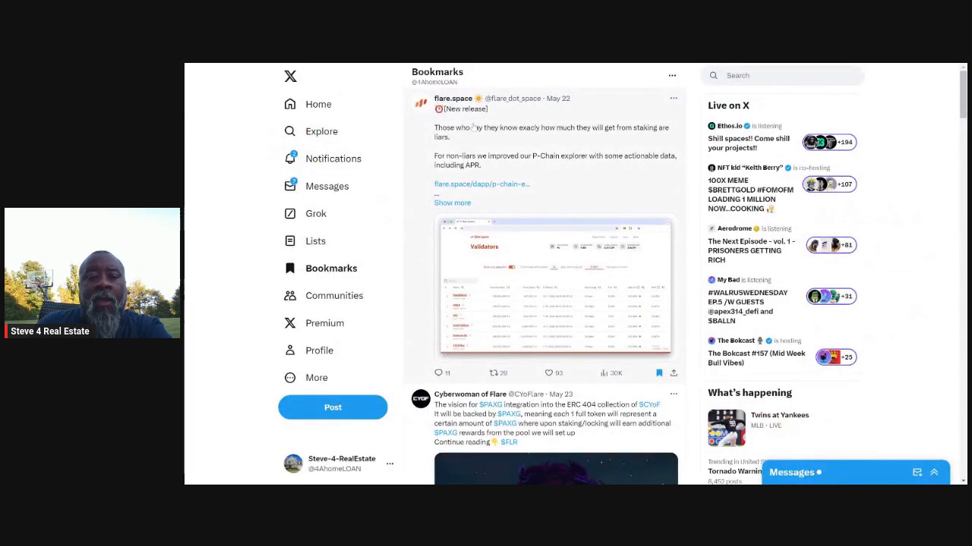
mouse_move(573, 198)
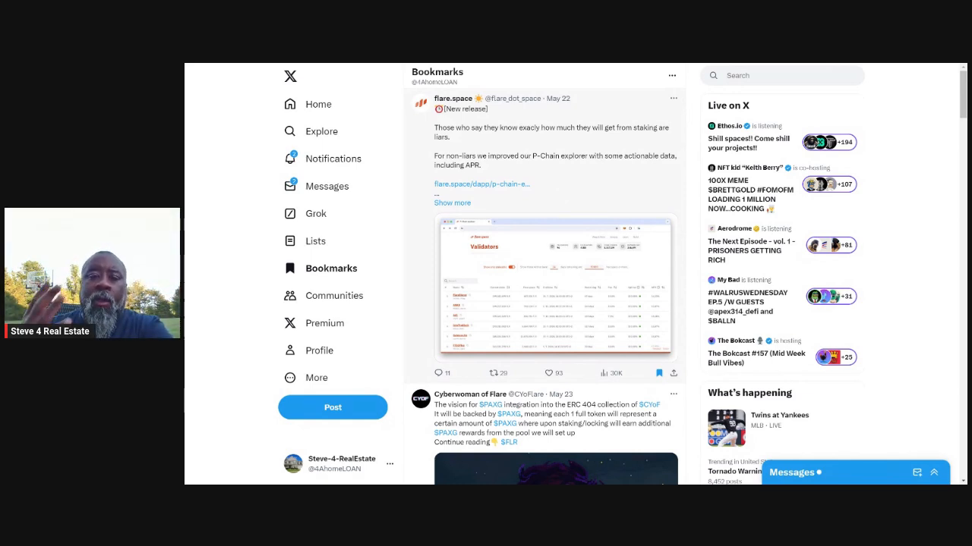
mouse_move(580, 313)
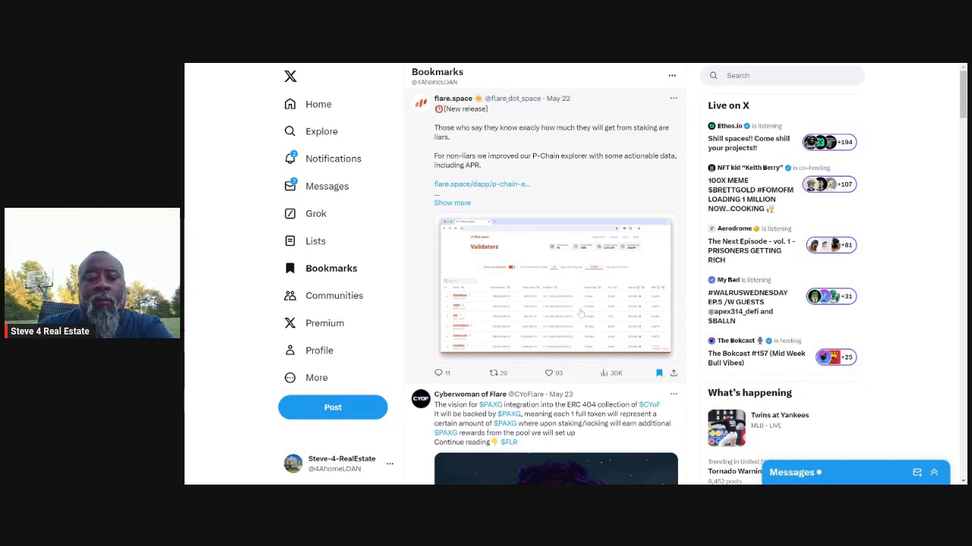
Like the flare.space release post and follow its dapp link to the live explorer.
left_click(545, 373)
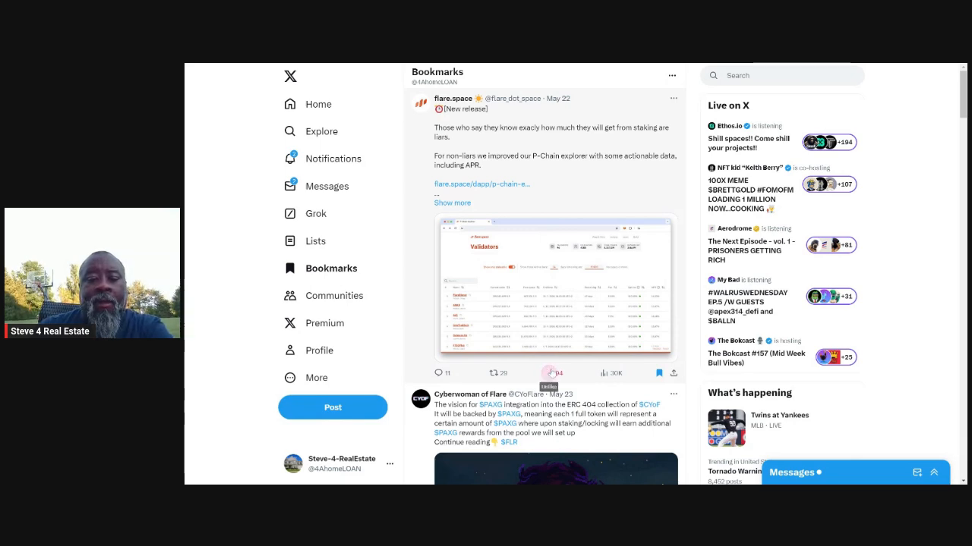
left_click(548, 374)
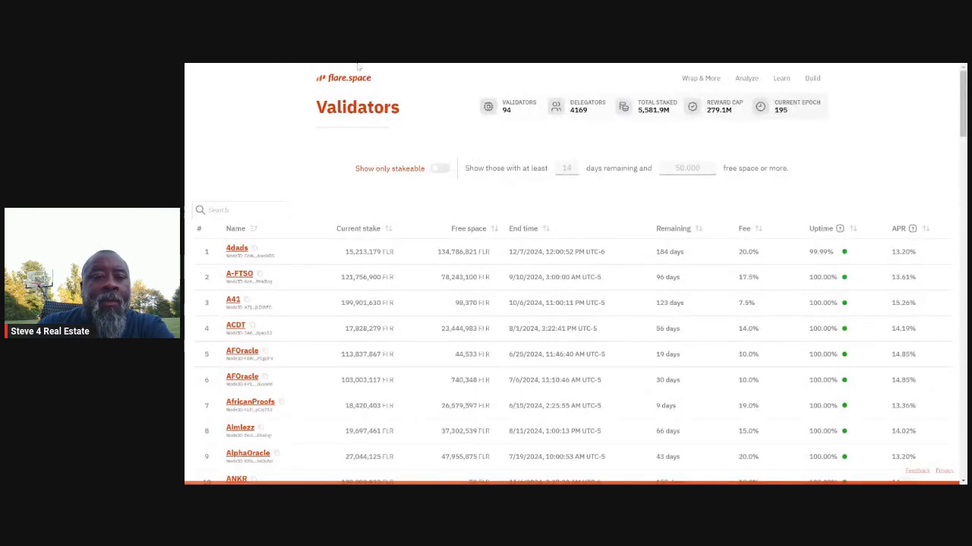
mouse_move(457, 151)
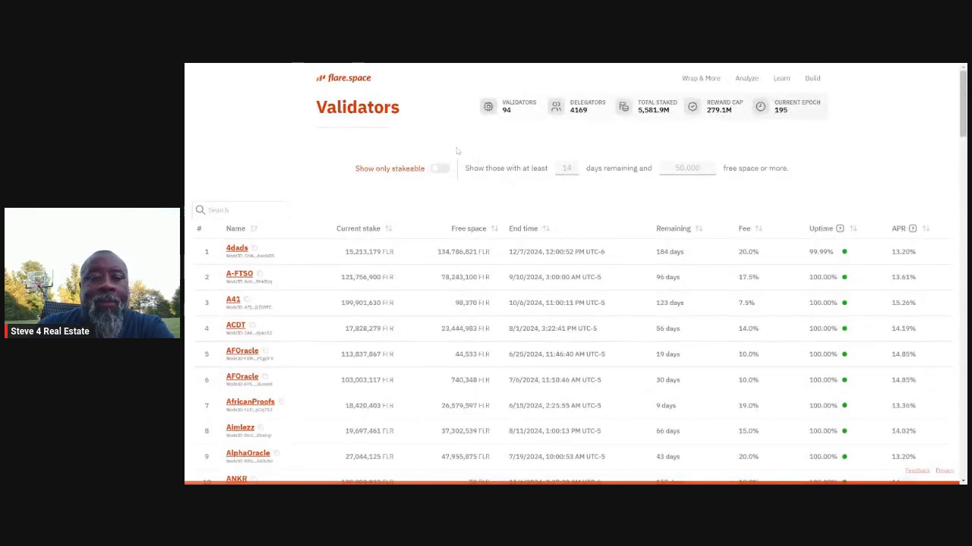
mouse_move(495, 90)
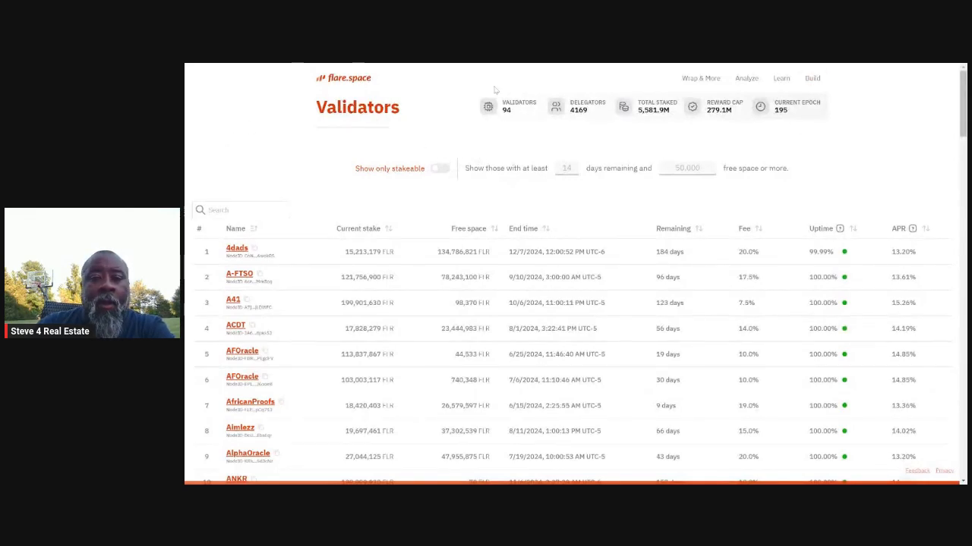
mouse_move(767, 67)
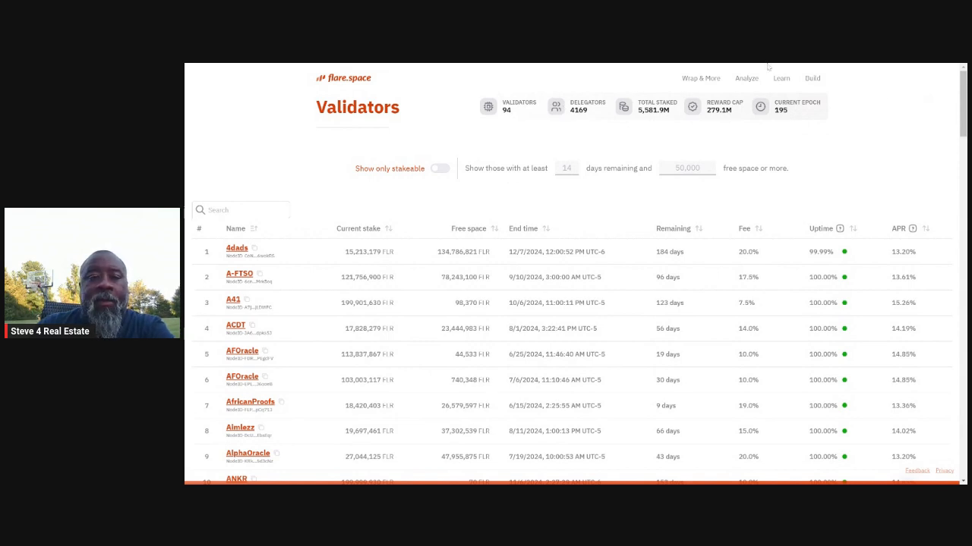
Show the flare.space Validators table sorted by APR descending, Hewz leading at 16.57%.
left_click(700, 78)
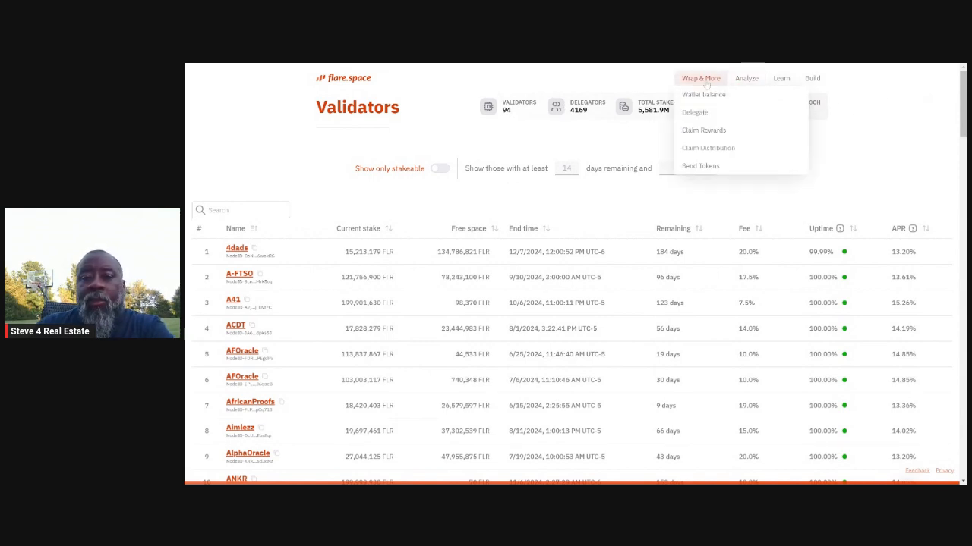
left_click(747, 77)
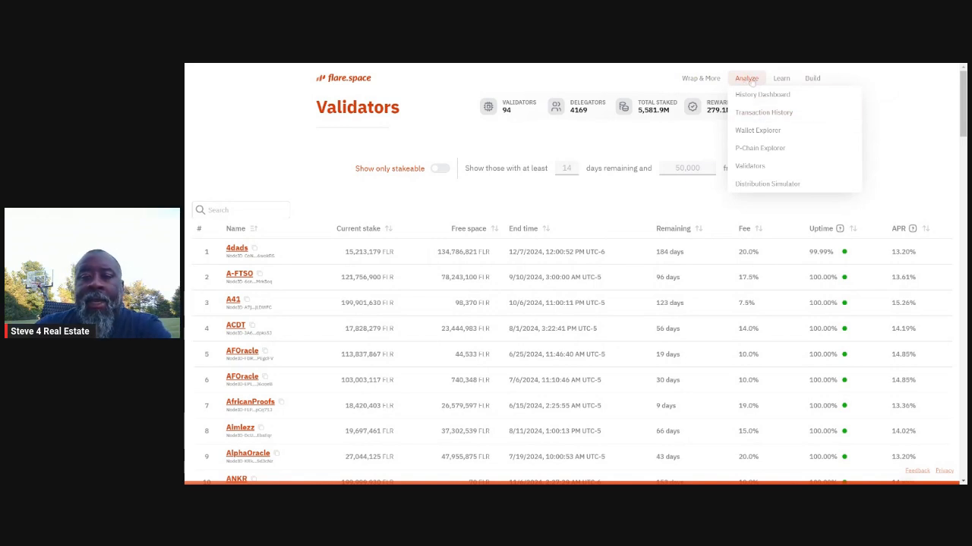
mouse_move(750, 166)
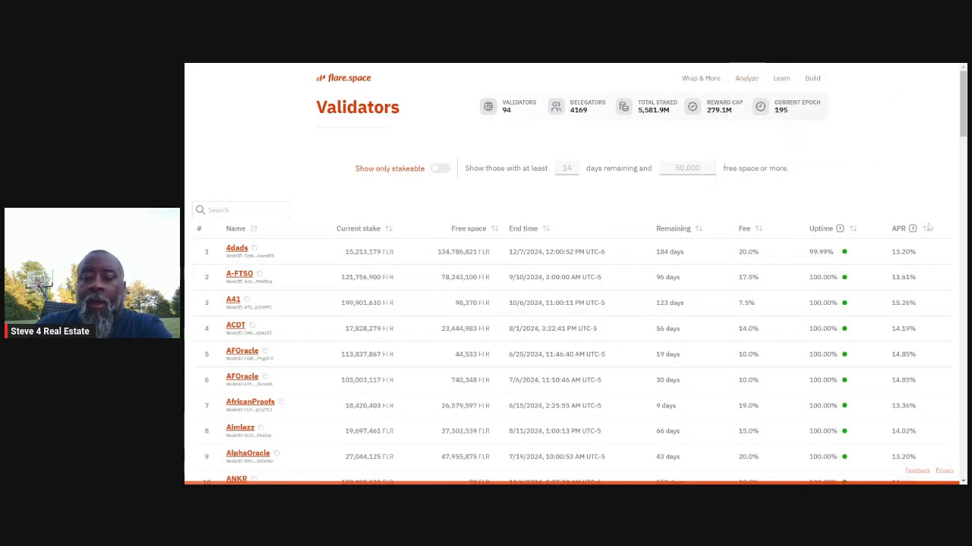
mouse_move(926, 227)
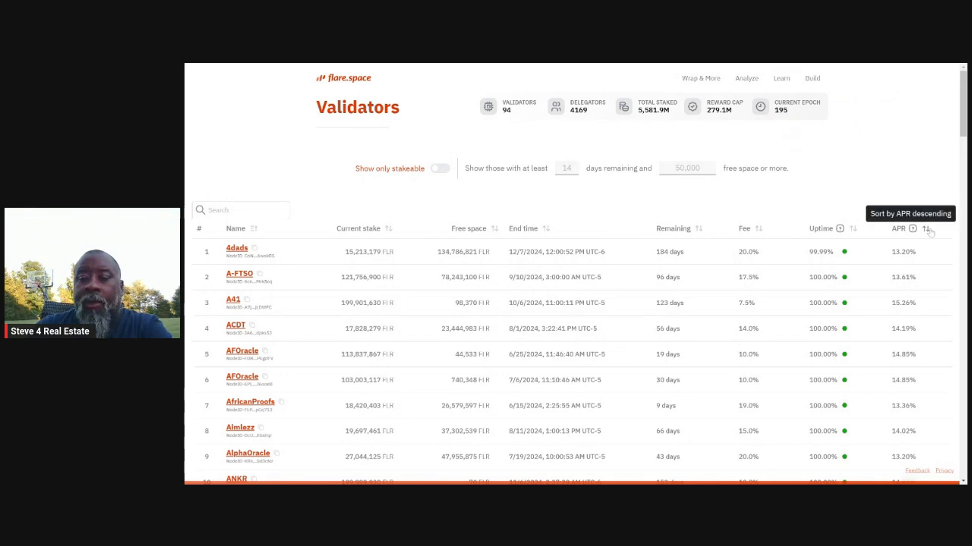
left_click(925, 228)
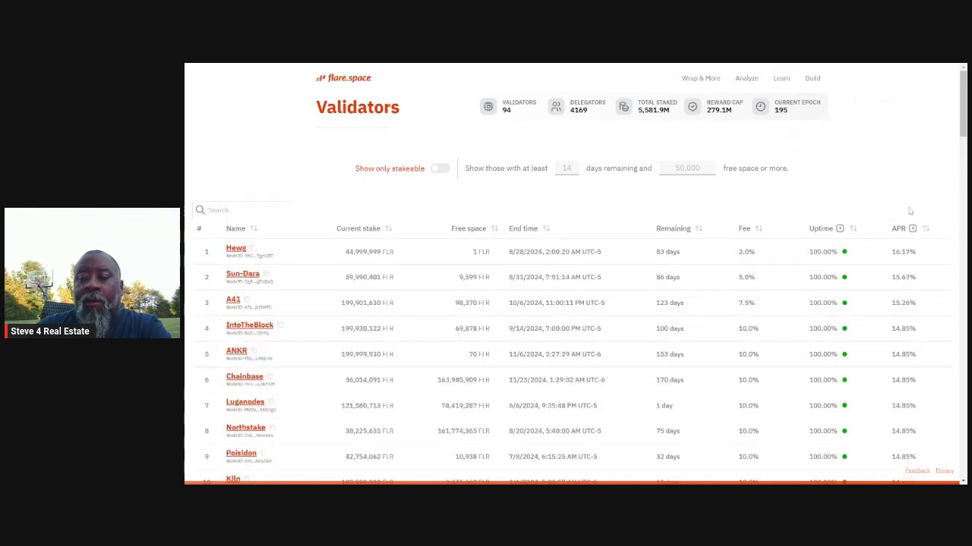
mouse_move(913, 228)
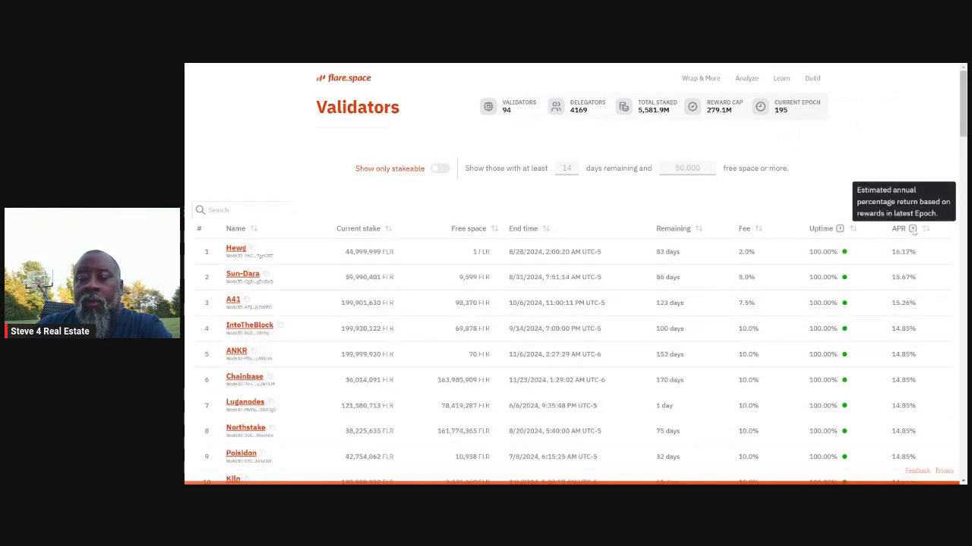
mouse_move(893, 165)
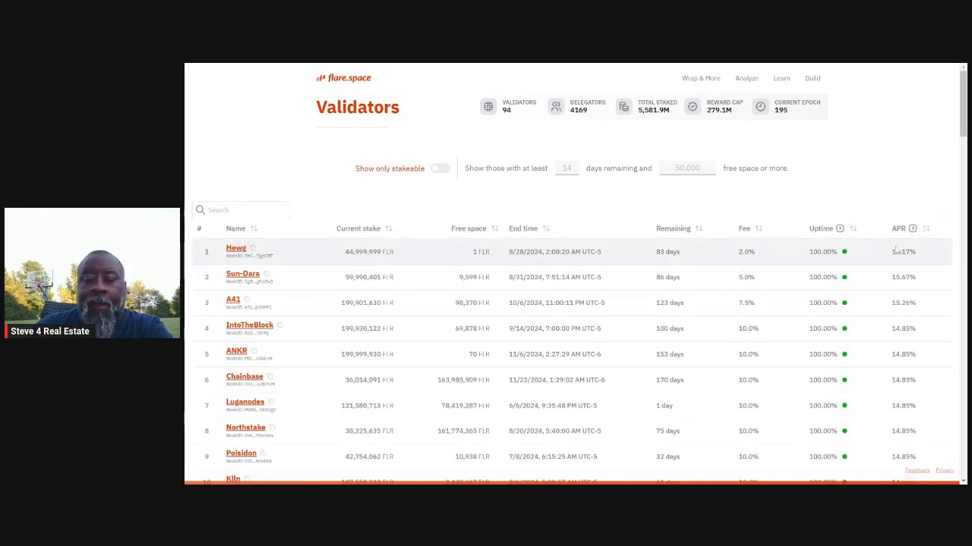
mouse_move(741, 255)
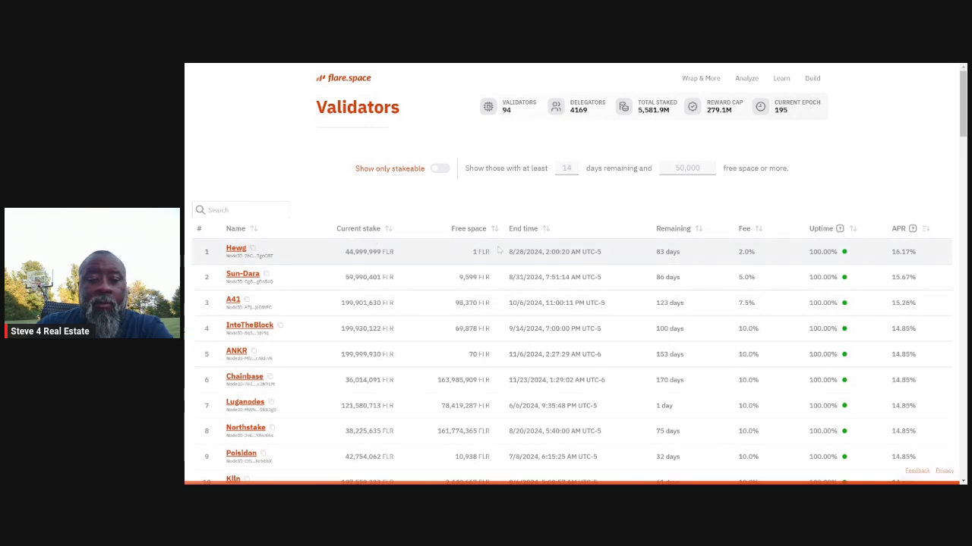
mouse_move(640, 238)
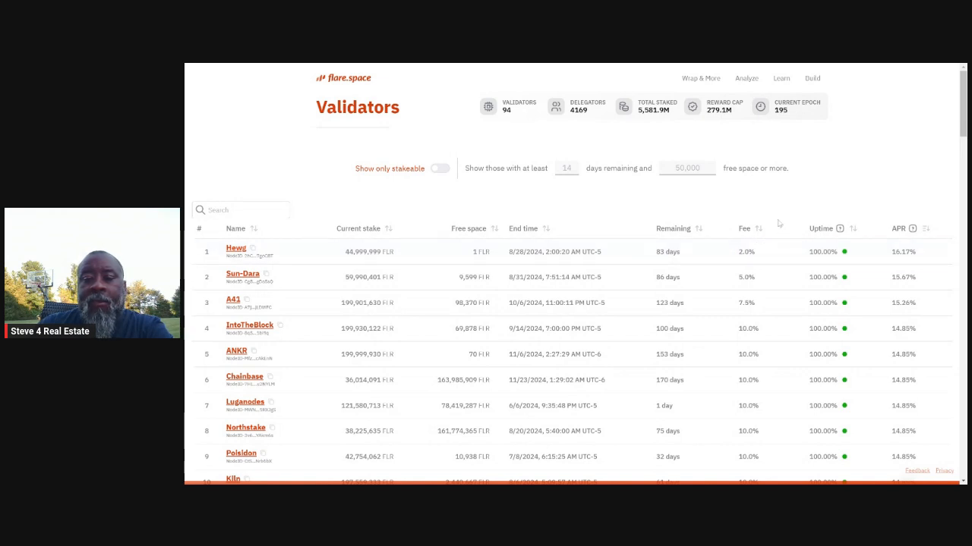
mouse_move(781, 221)
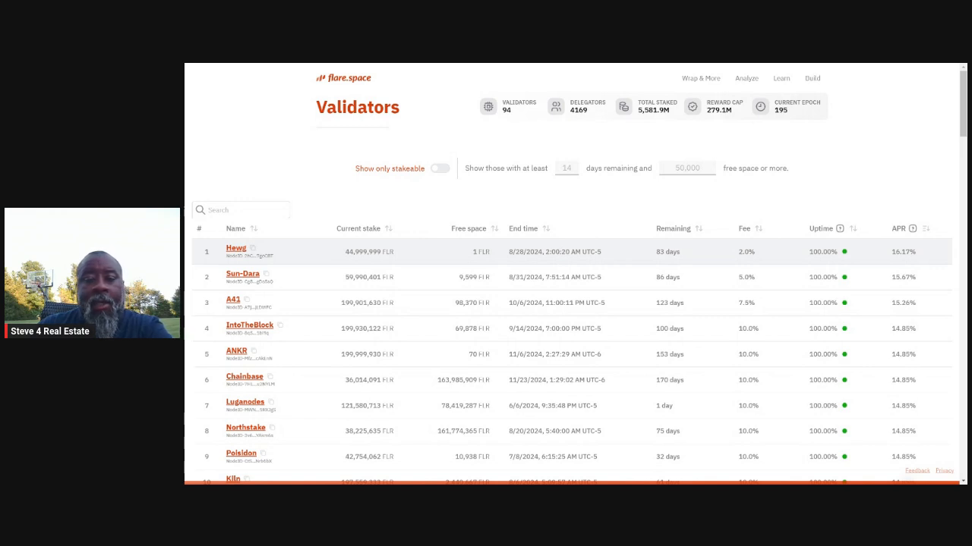
mouse_move(406, 281)
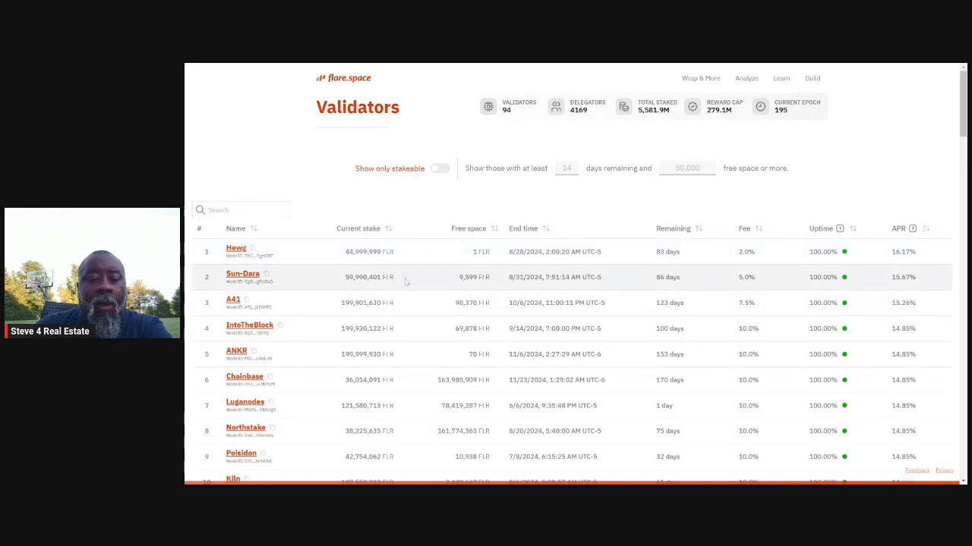
mouse_move(444, 281)
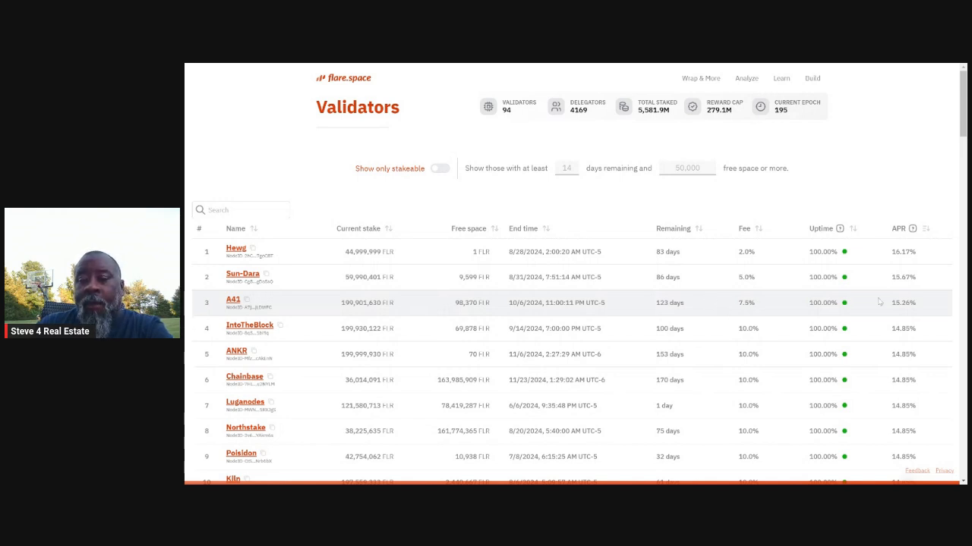
mouse_move(910, 314)
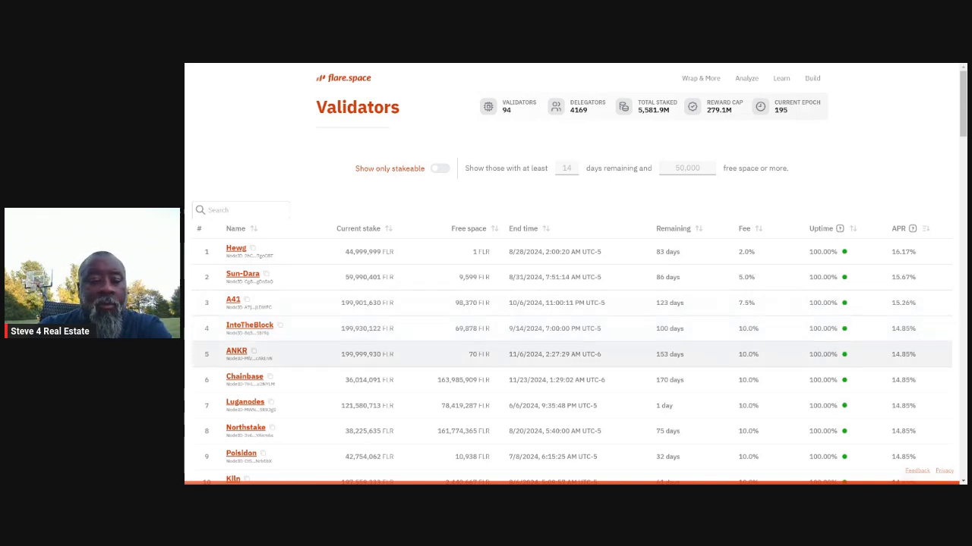
scroll("down", 3)
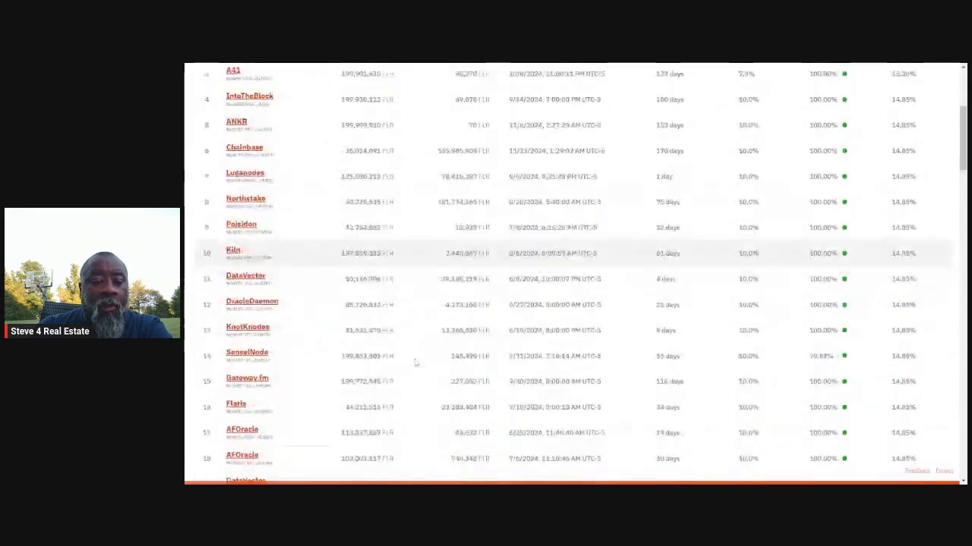
scroll("down", 3)
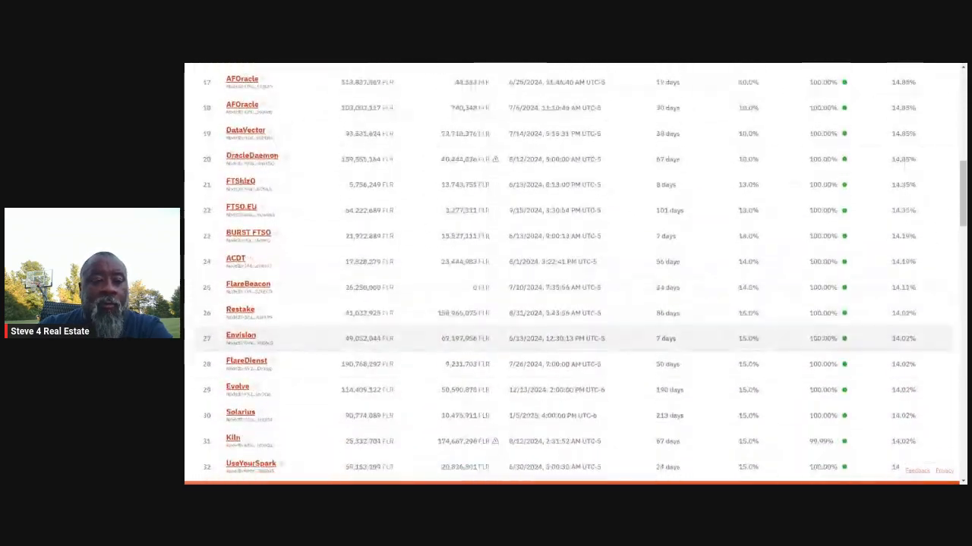
scroll("down", 3)
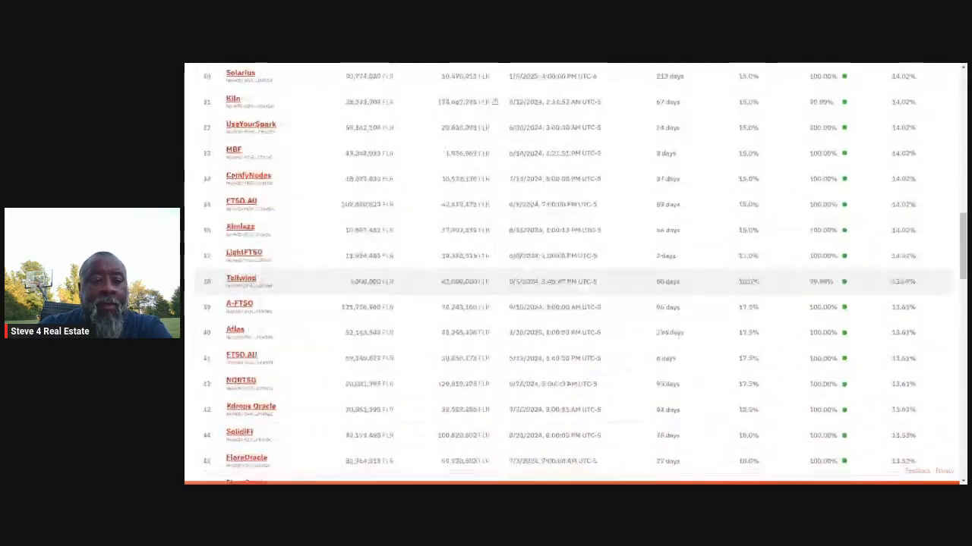
scroll("down", 3)
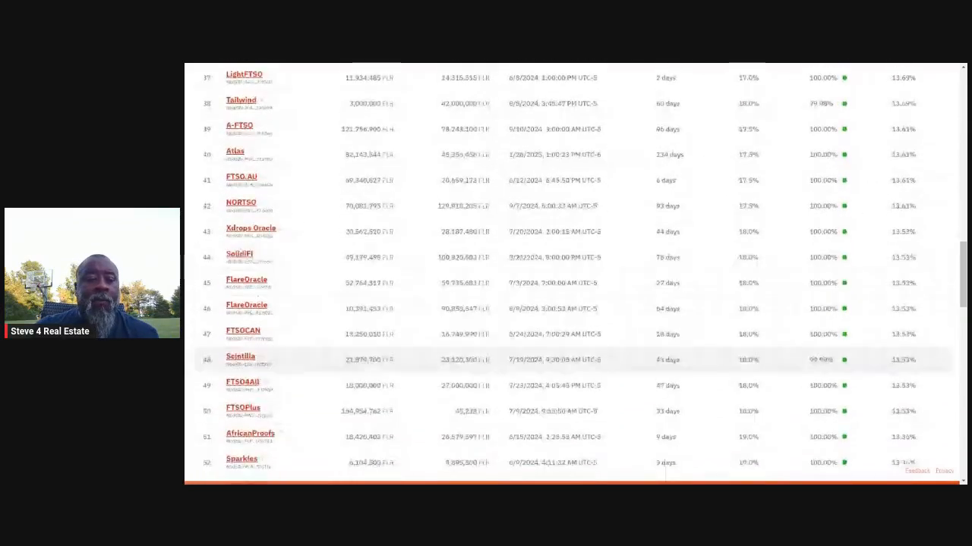
scroll("down", 3)
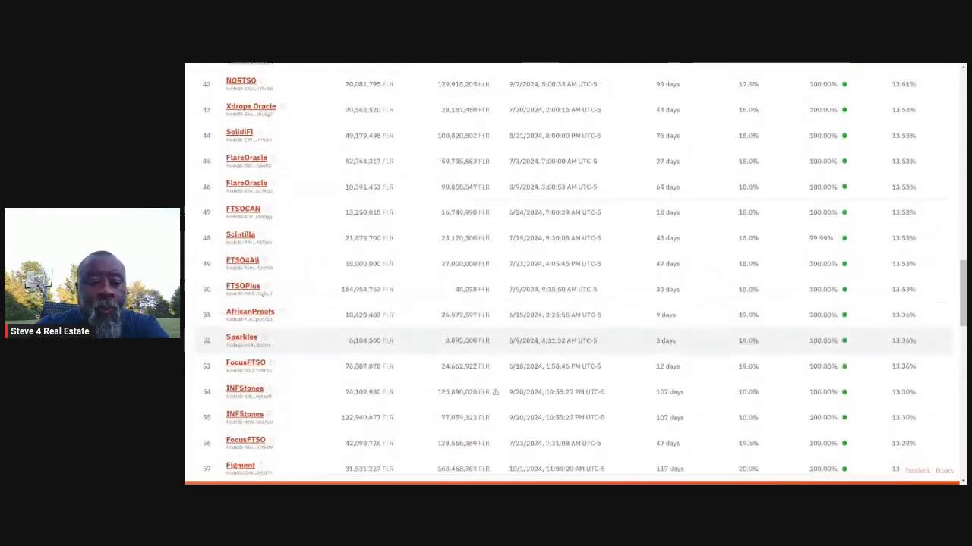
scroll("down", 3)
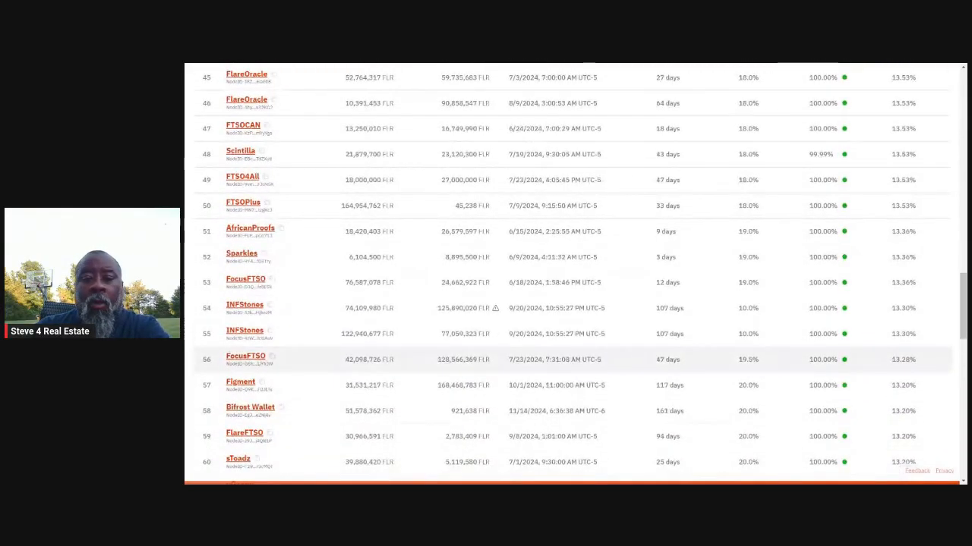
mouse_move(297, 288)
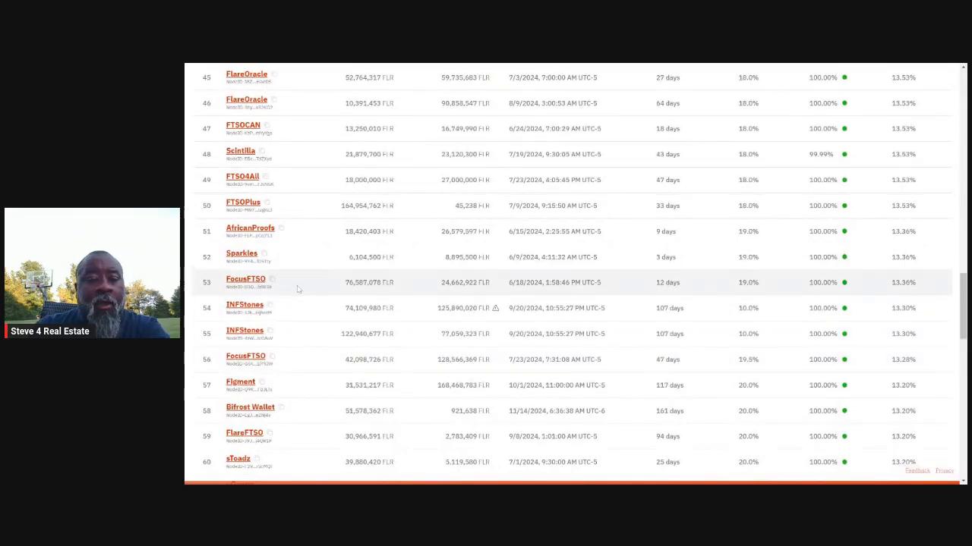
mouse_move(304, 290)
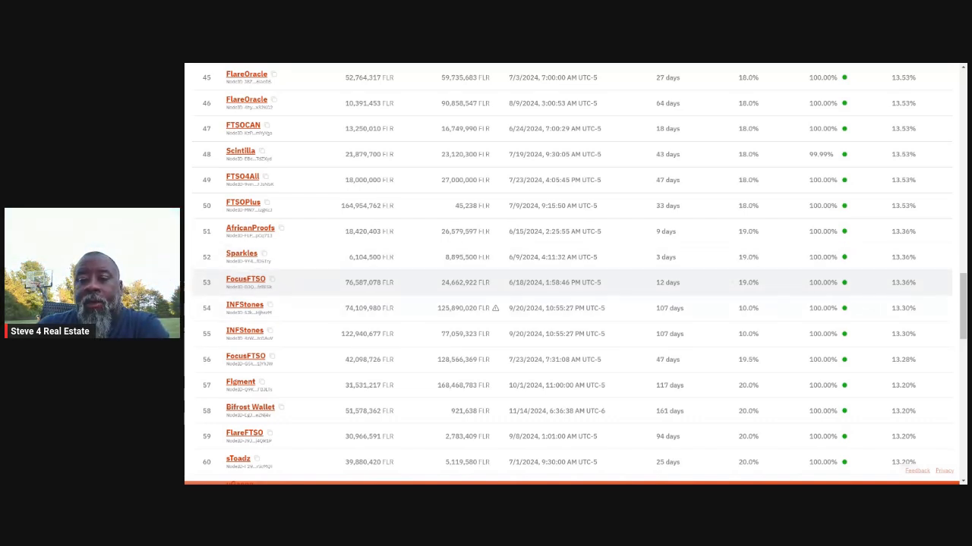
mouse_move(699, 282)
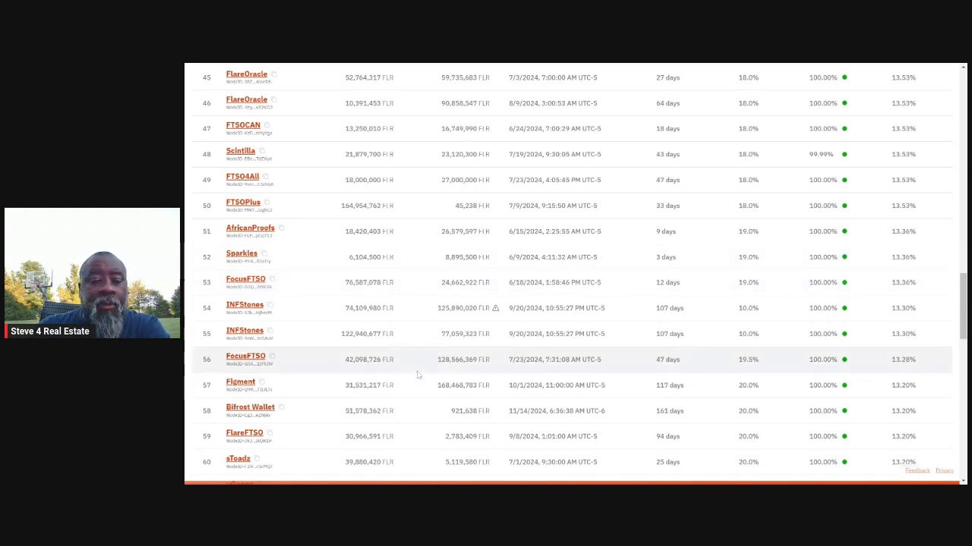
scroll("down", 3)
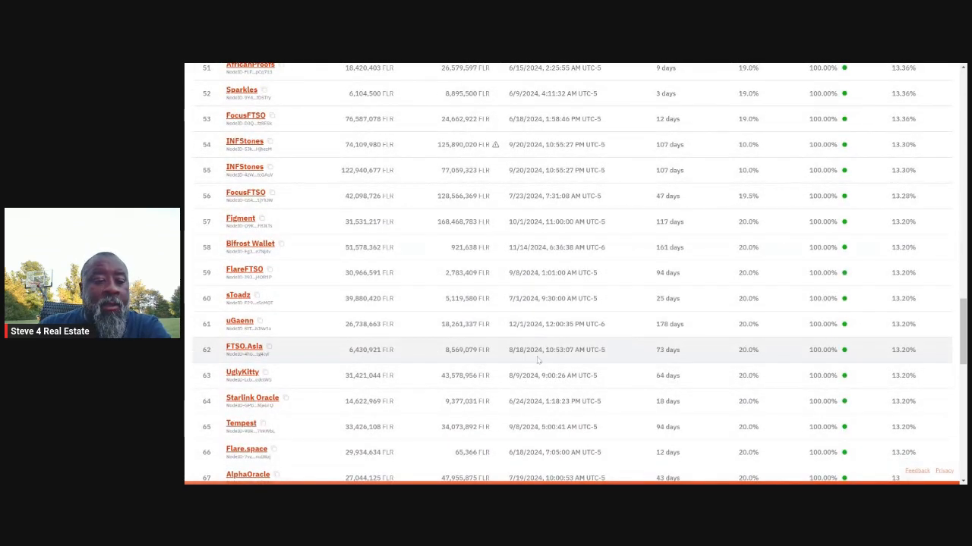
scroll("down", 3)
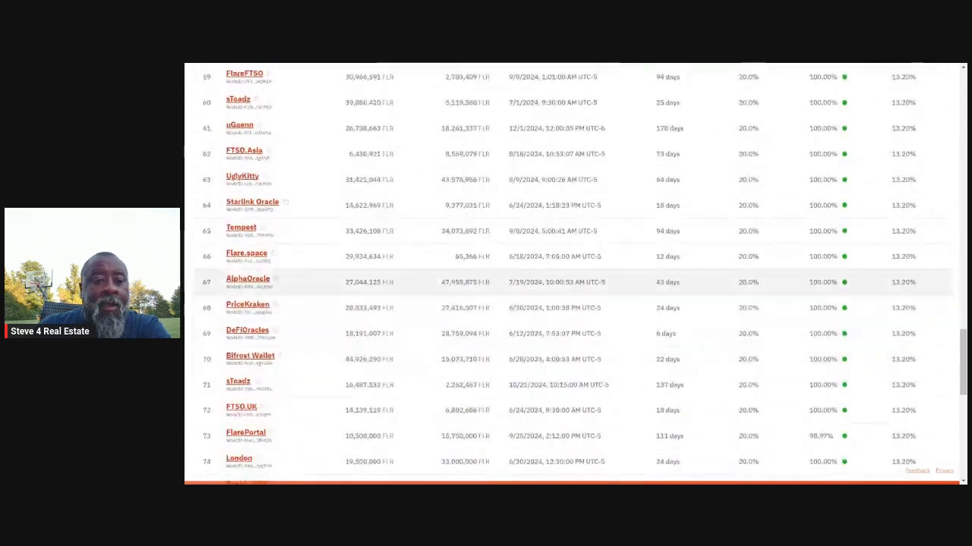
mouse_move(900, 325)
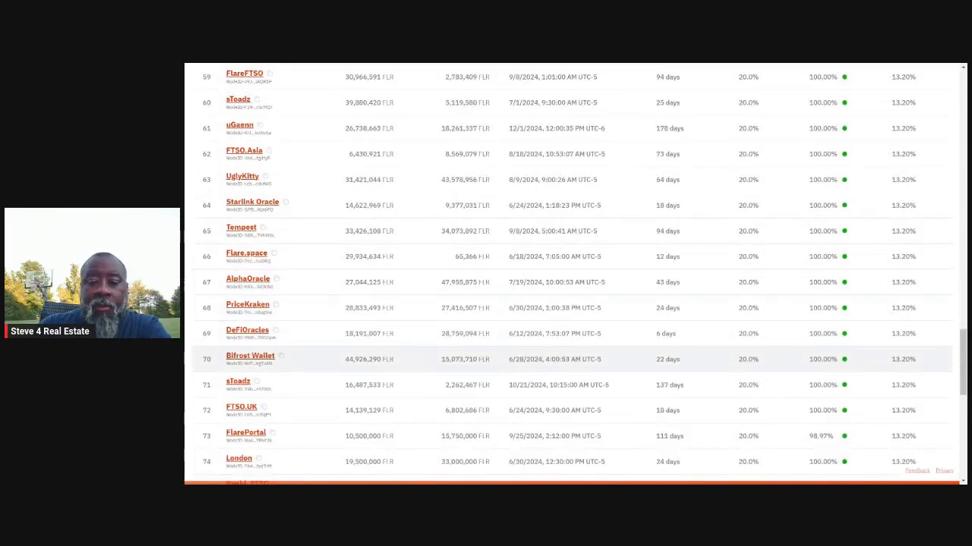
scroll("down", 3)
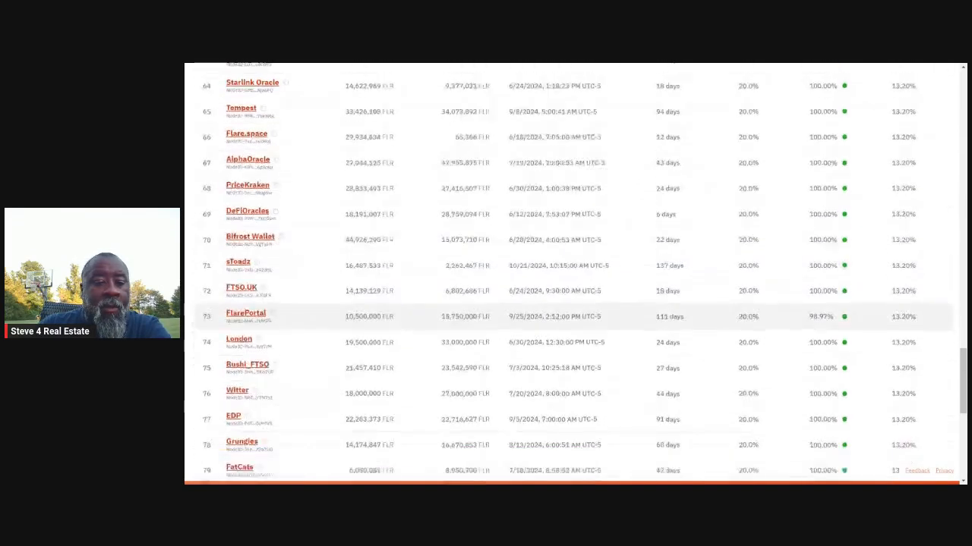
scroll("down", 3)
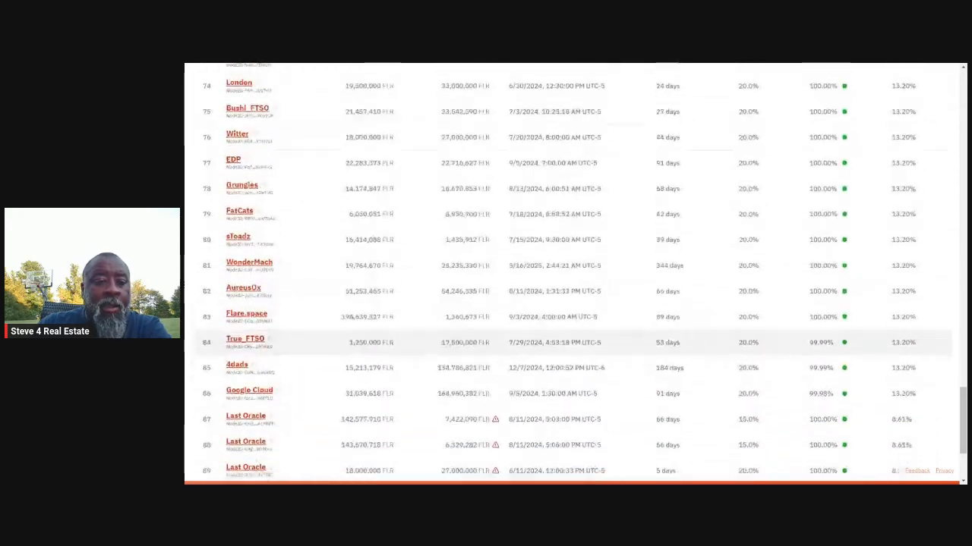
scroll("down", 3)
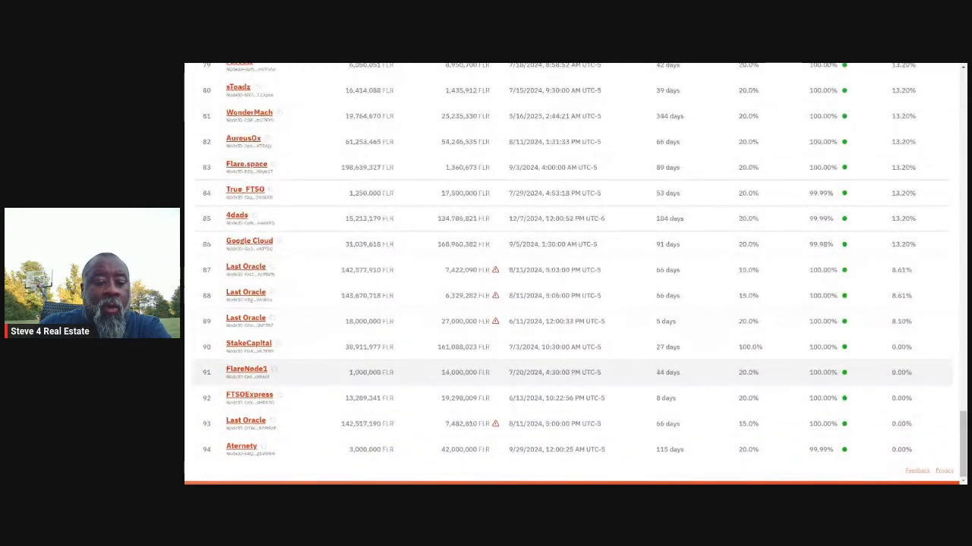
scroll("up", 3)
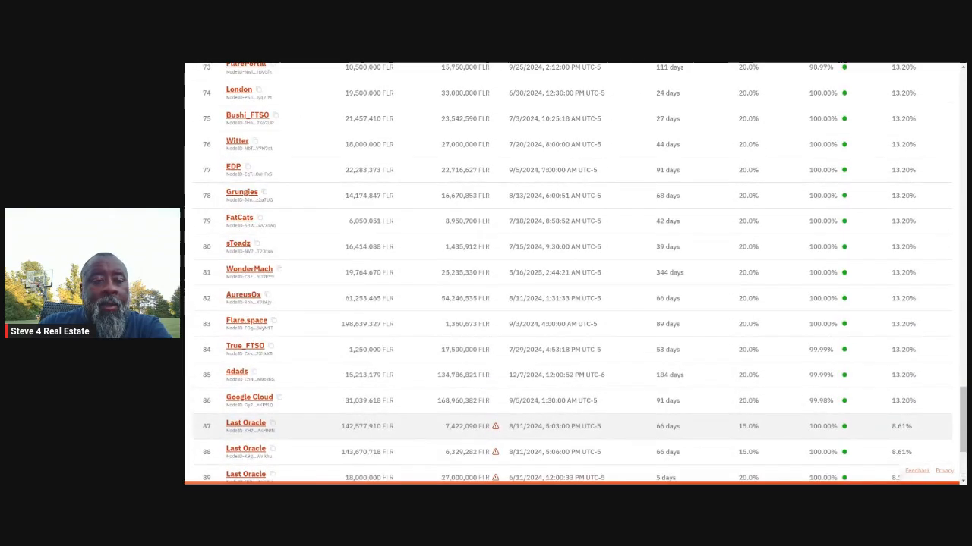
scroll("up", 3)
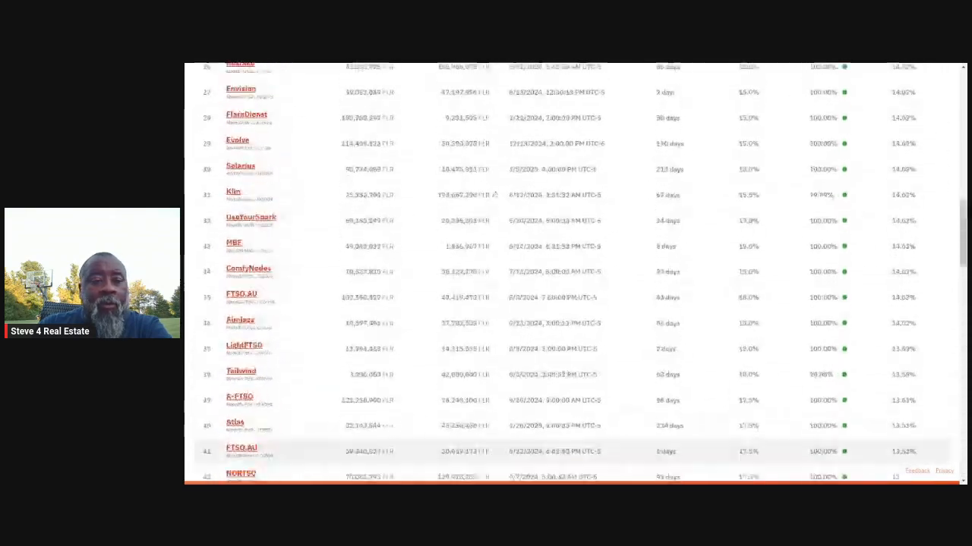
scroll("up", 3)
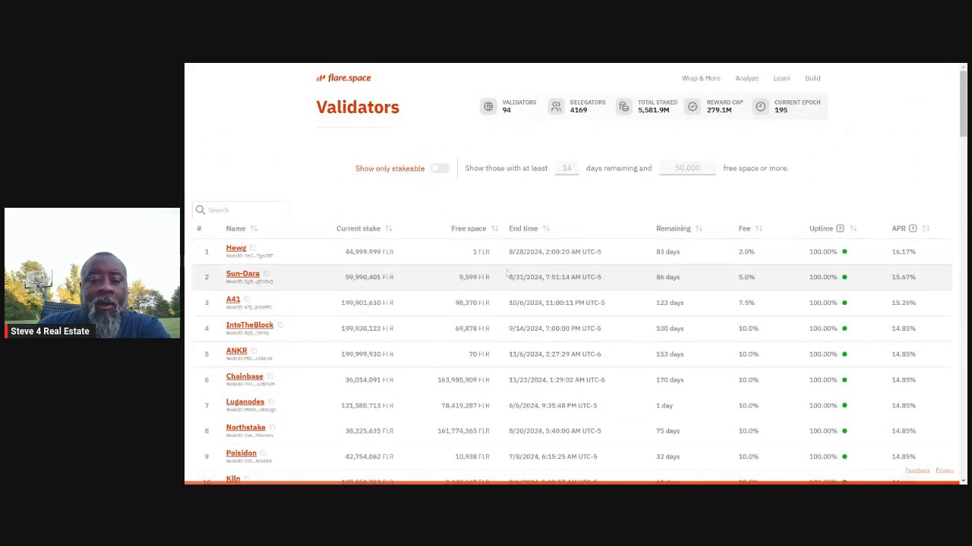
mouse_move(565, 376)
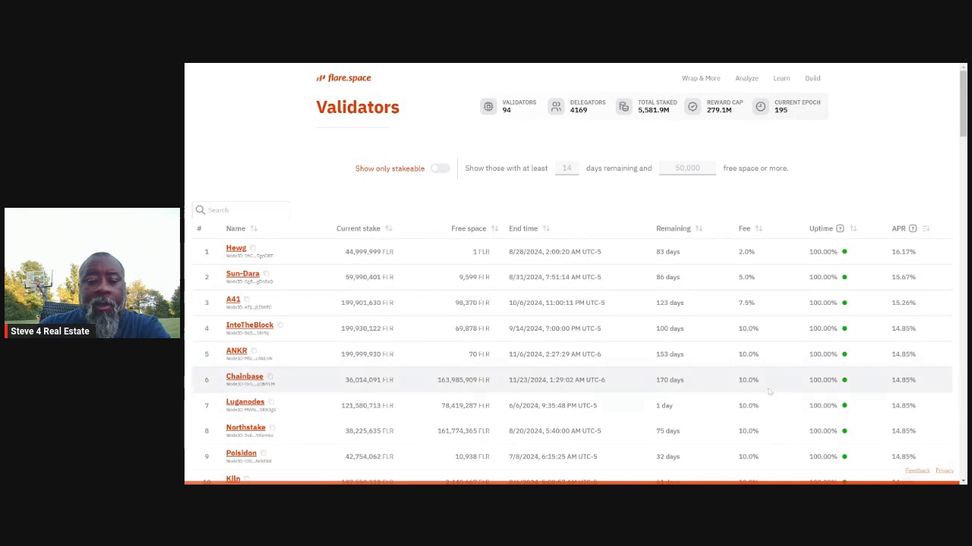
mouse_move(630, 372)
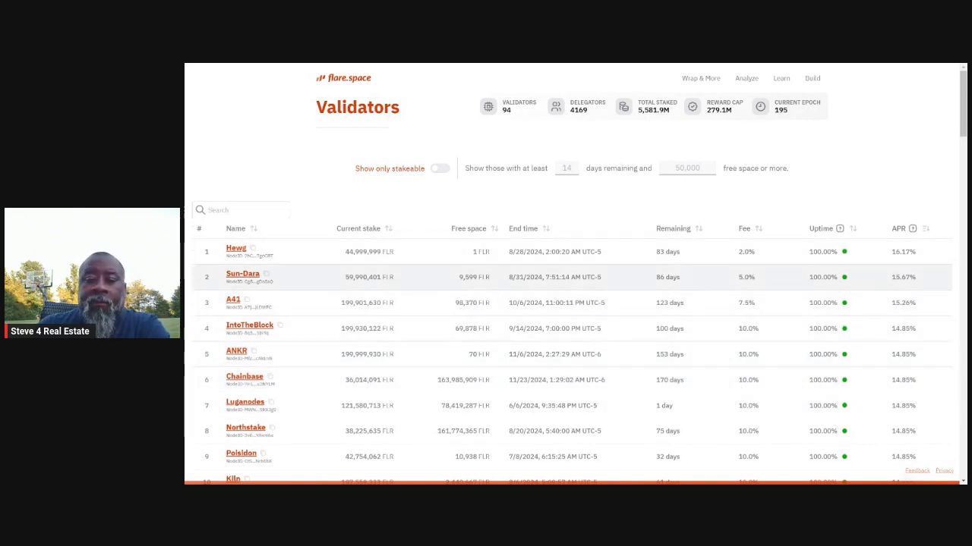
mouse_move(853, 158)
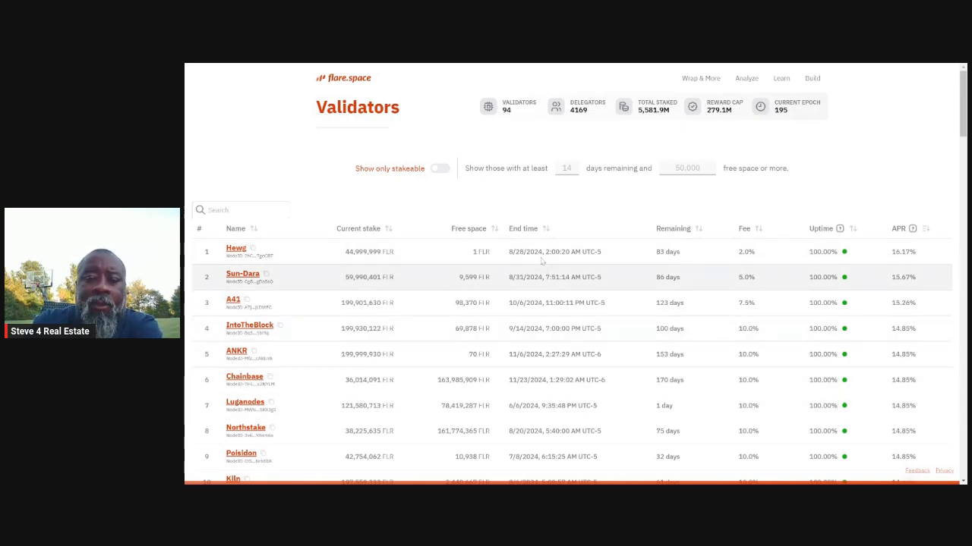
mouse_move(548, 233)
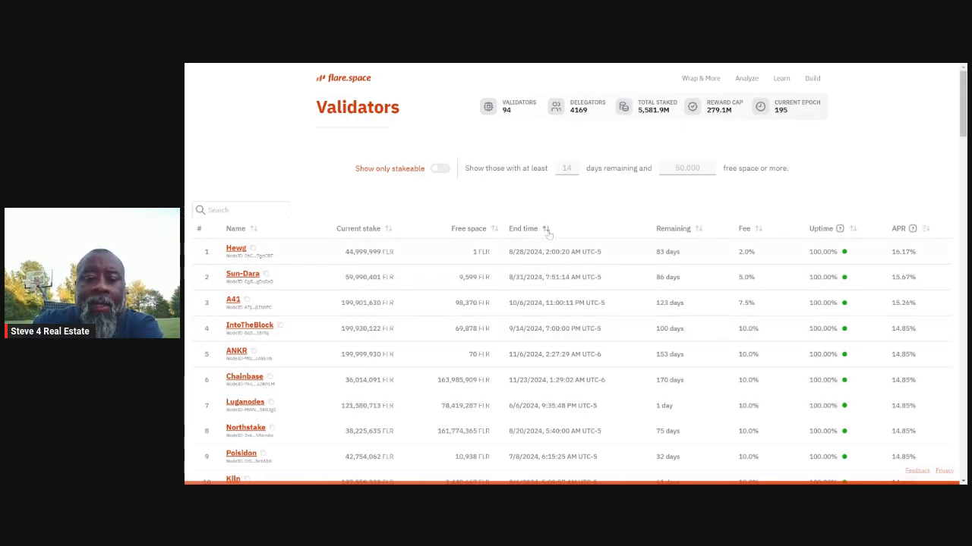
left_click(522, 227)
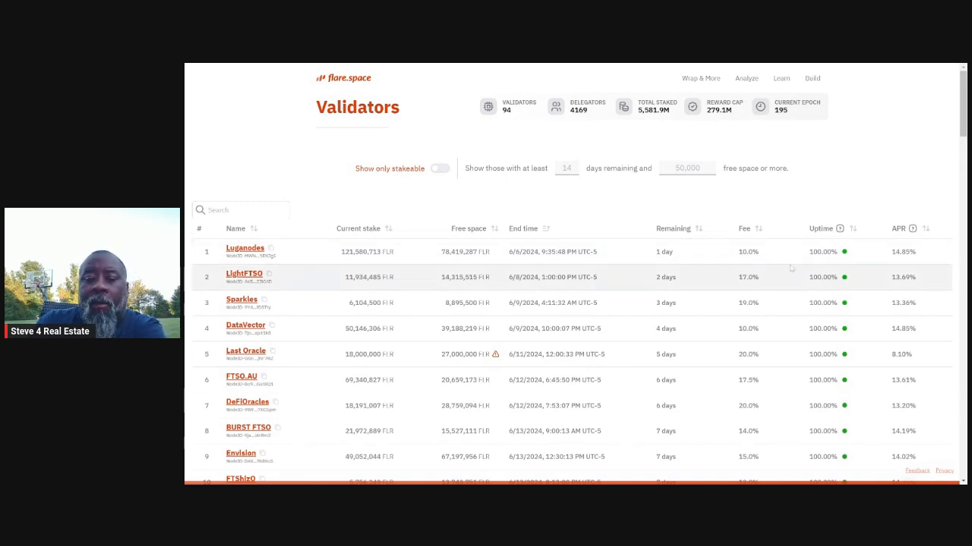
mouse_move(614, 204)
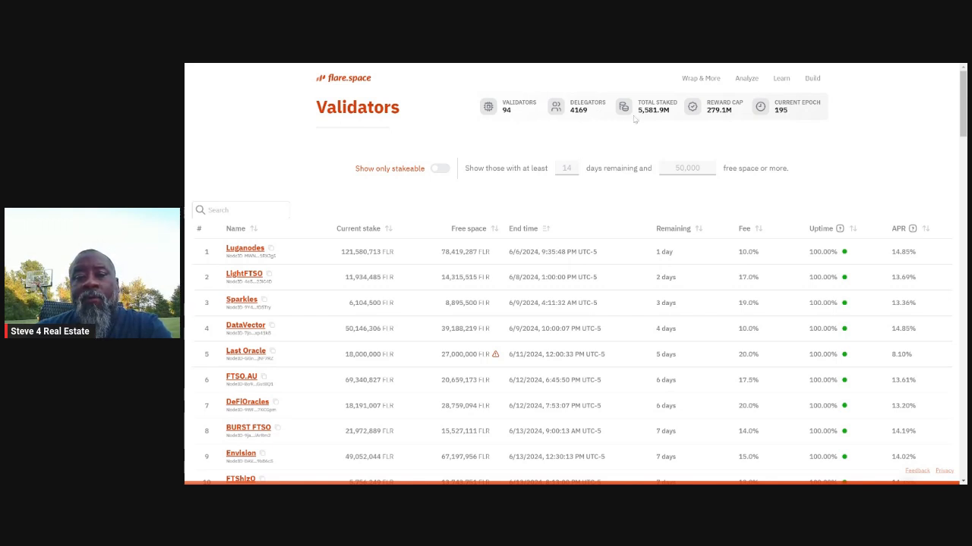
mouse_move(641, 122)
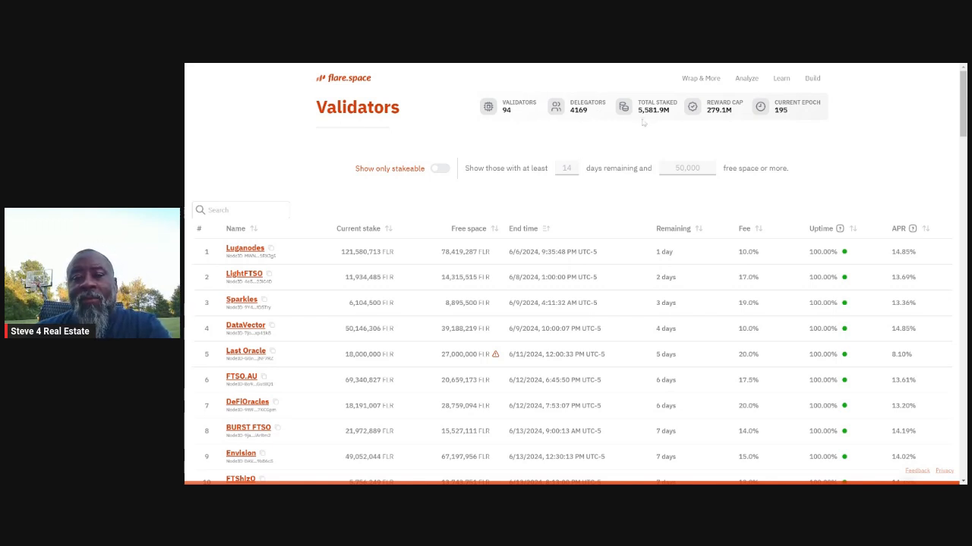
mouse_move(646, 127)
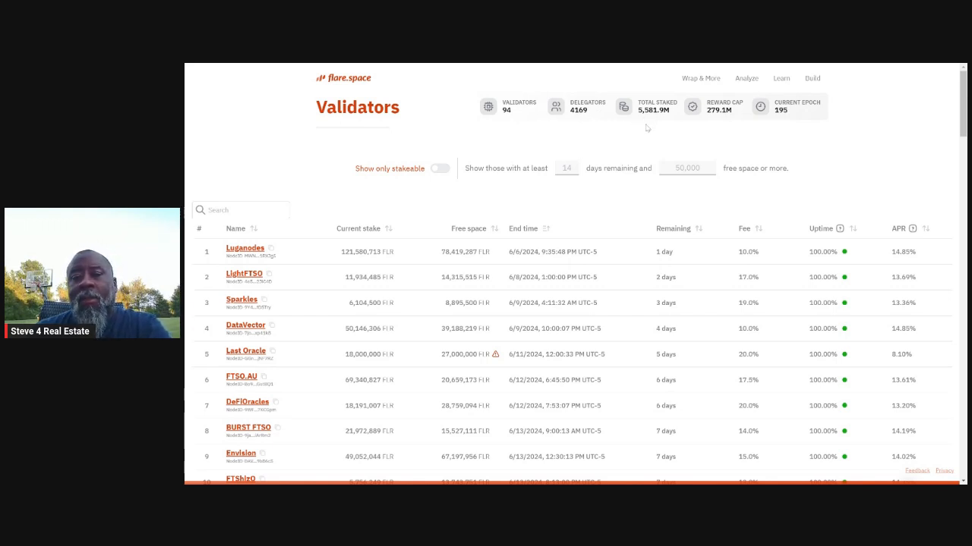
mouse_move(722, 128)
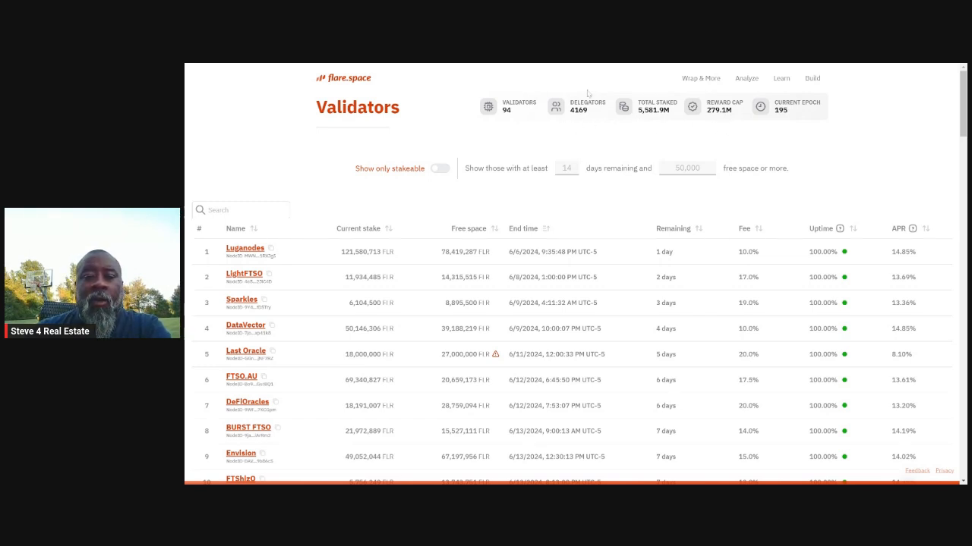
mouse_move(868, 123)
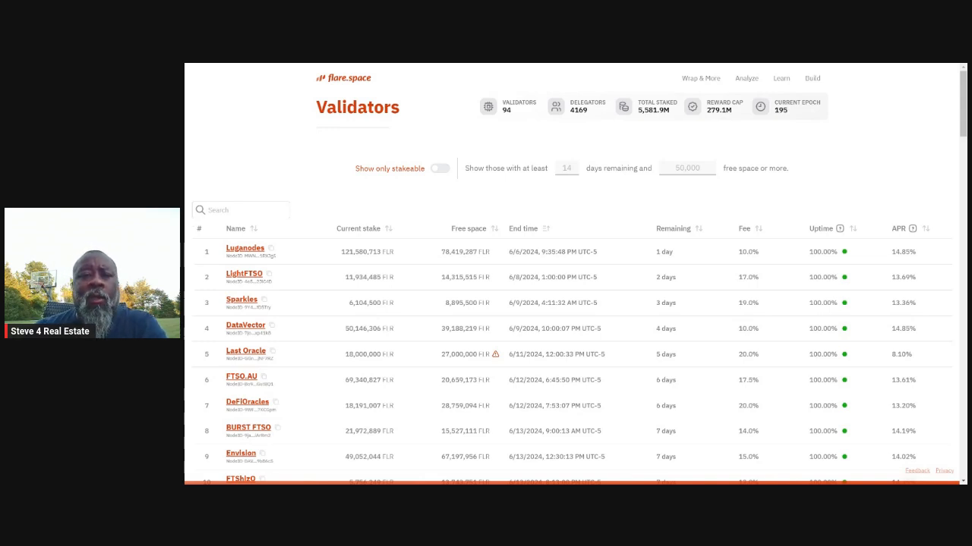
mouse_move(656, 67)
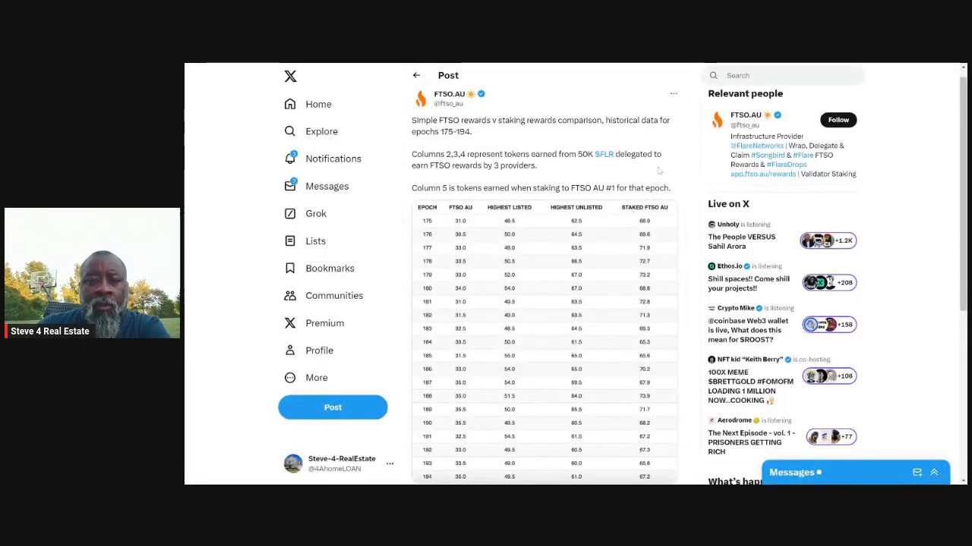
mouse_move(493, 144)
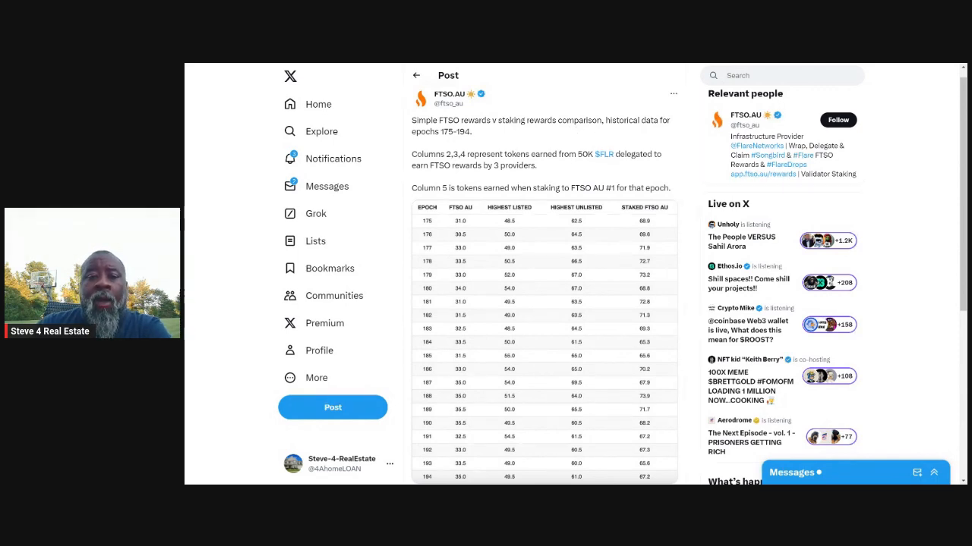
mouse_move(636, 222)
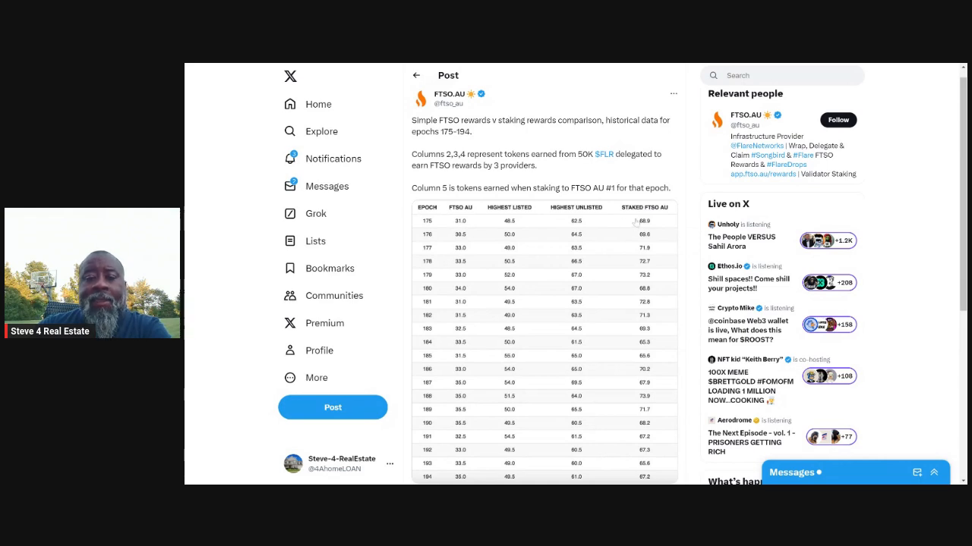
Expand the FTSO.AU rewards comparison table to full size and like the post.
left_click(544, 349)
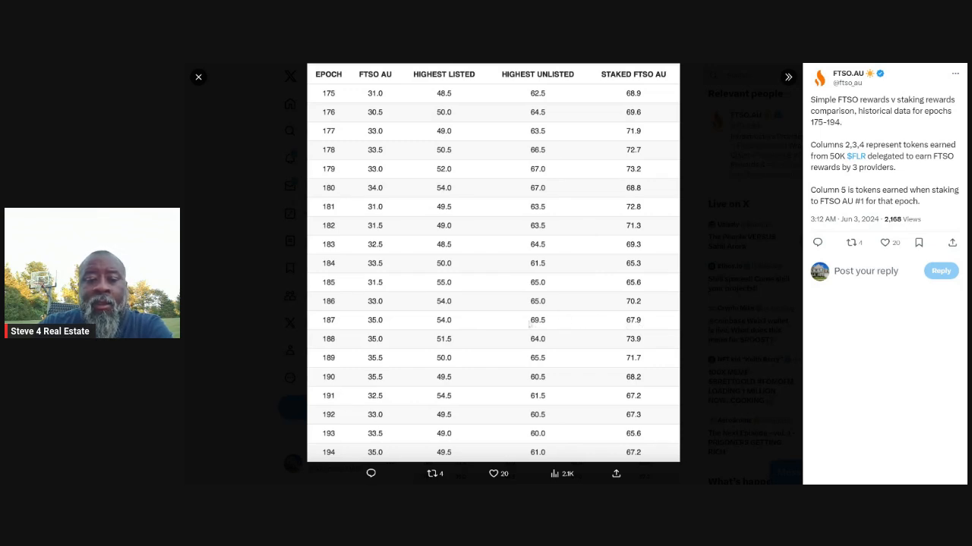
mouse_move(595, 314)
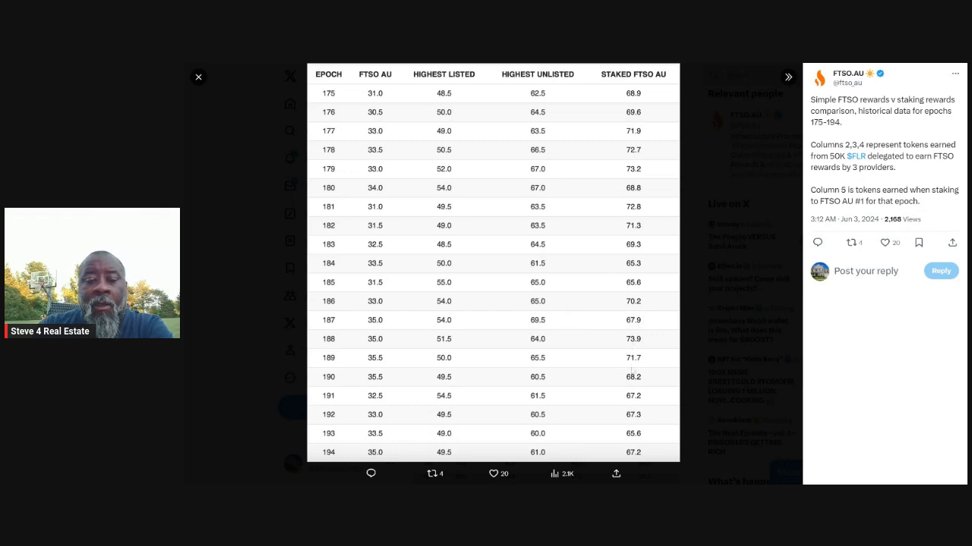
mouse_move(636, 129)
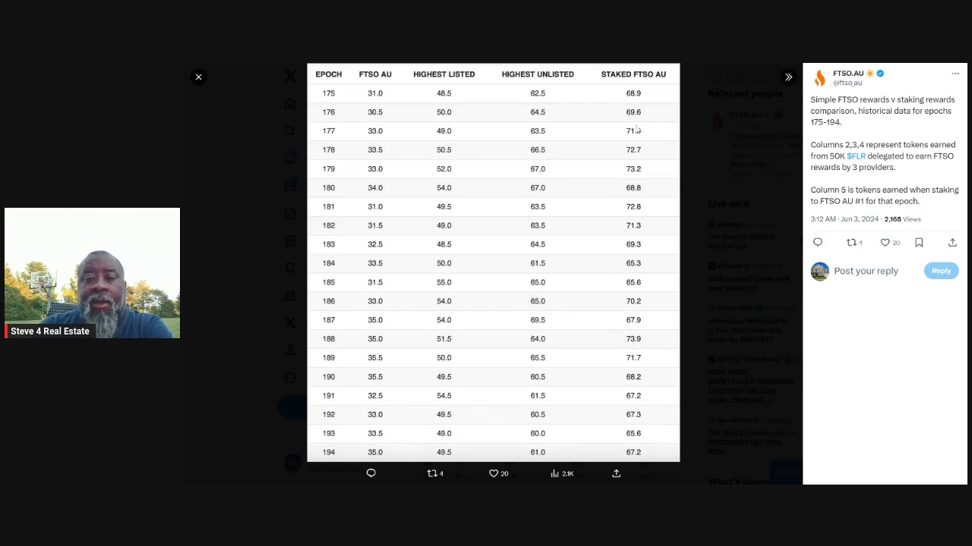
mouse_move(652, 376)
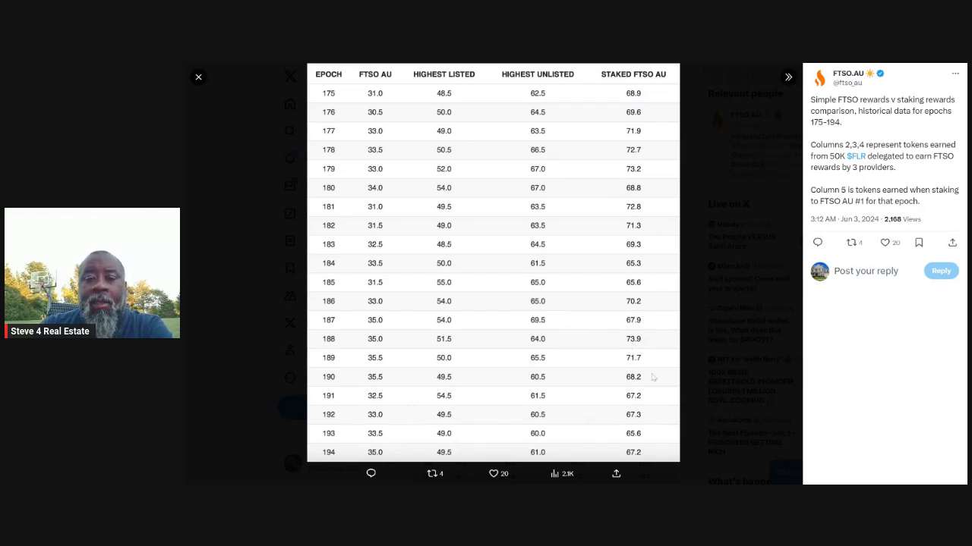
mouse_move(646, 431)
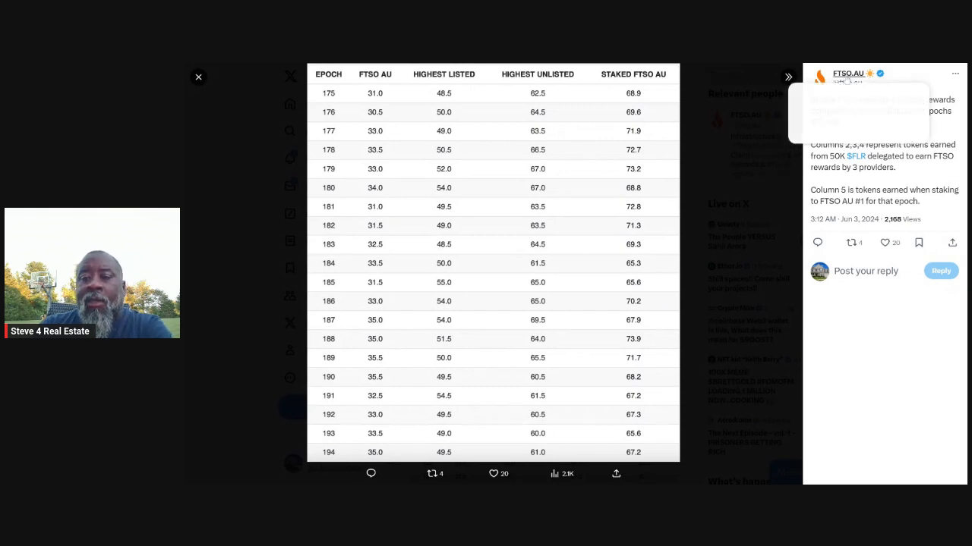
mouse_move(847, 73)
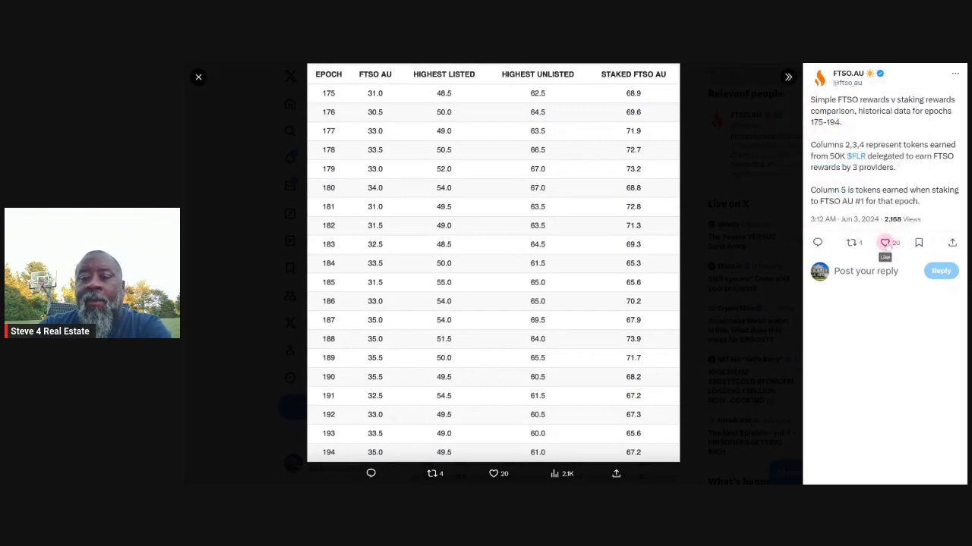
left_click(884, 243)
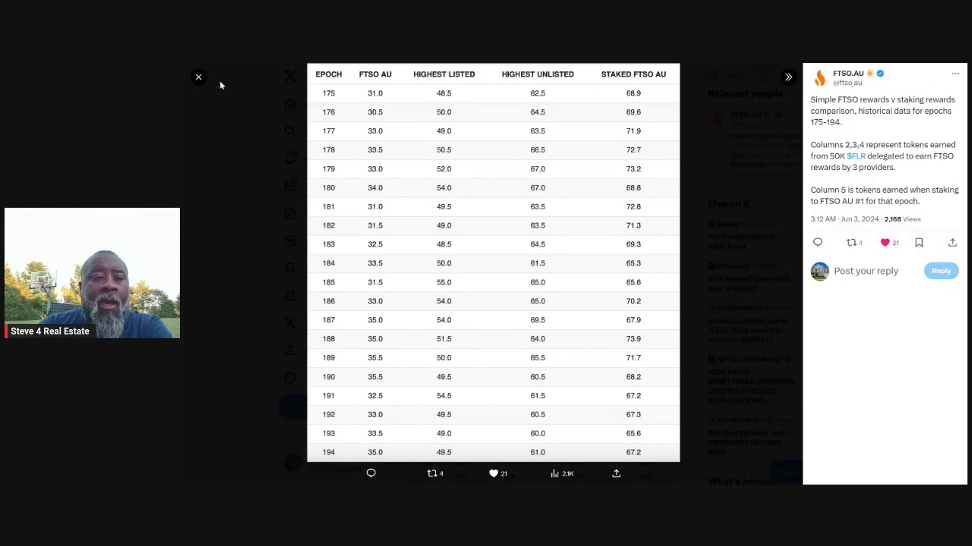
Close the full-size table and look through the FTSO.AU profile page.
left_click(199, 76)
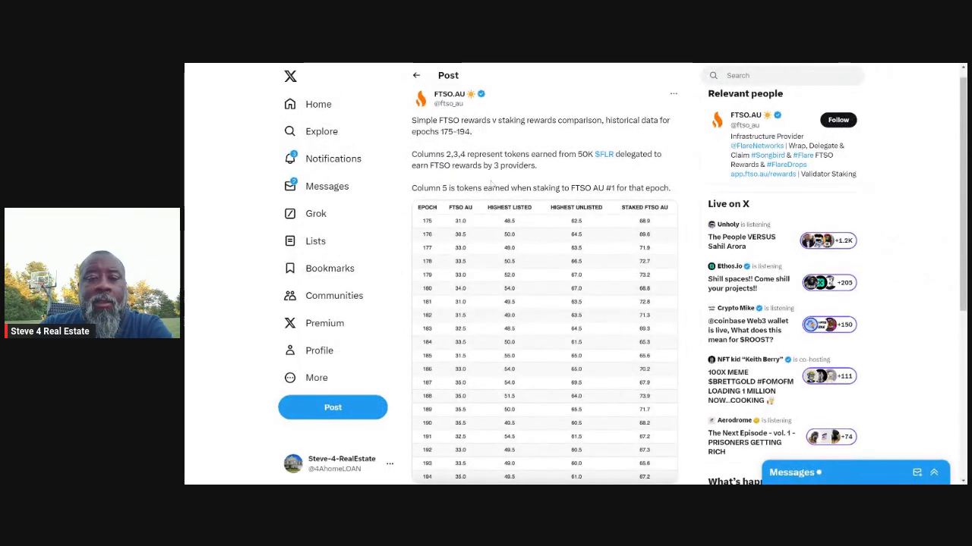
mouse_move(440, 94)
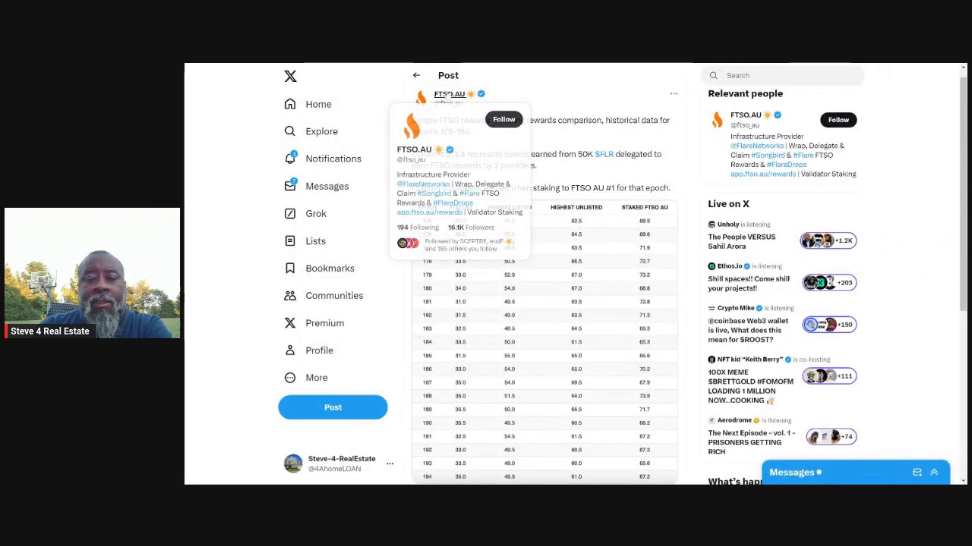
left_click(437, 94)
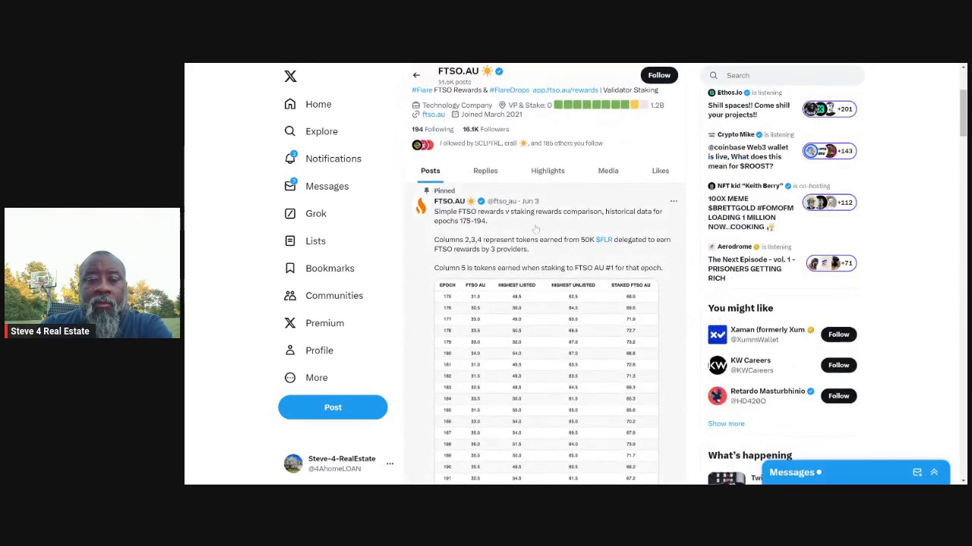
scroll("down", 3)
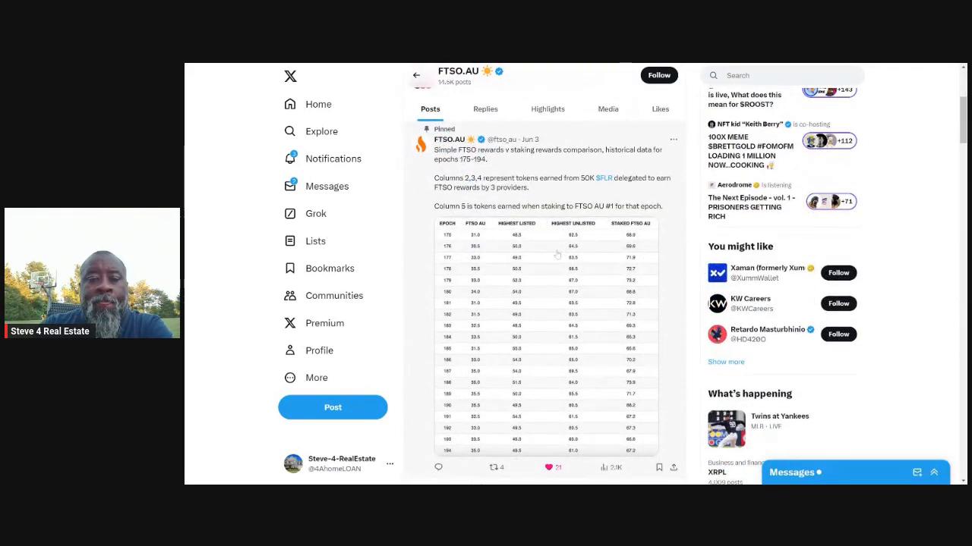
scroll("up", 3)
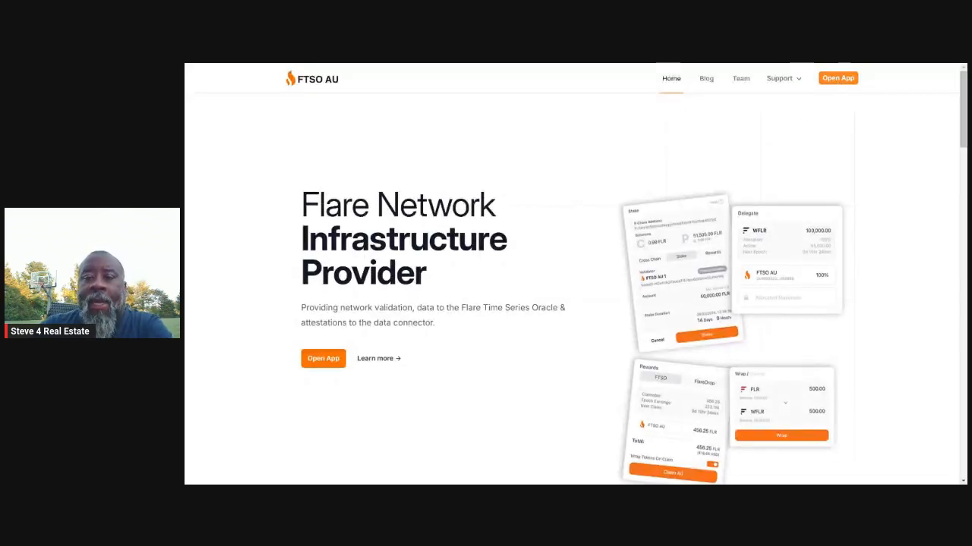
Launch the FTSO AU delegation app and go to its Delegate page with WFLR balance and empty slots.
left_click(838, 77)
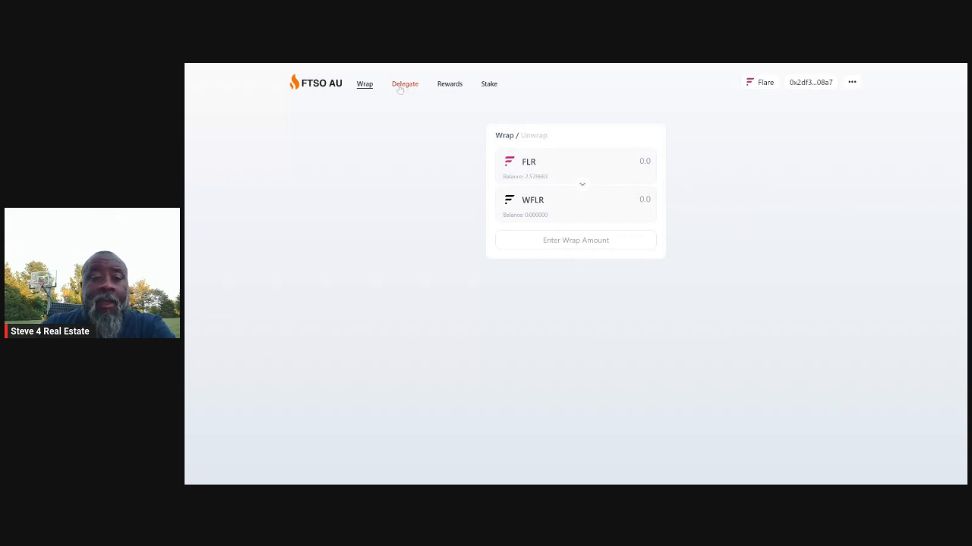
left_click(404, 83)
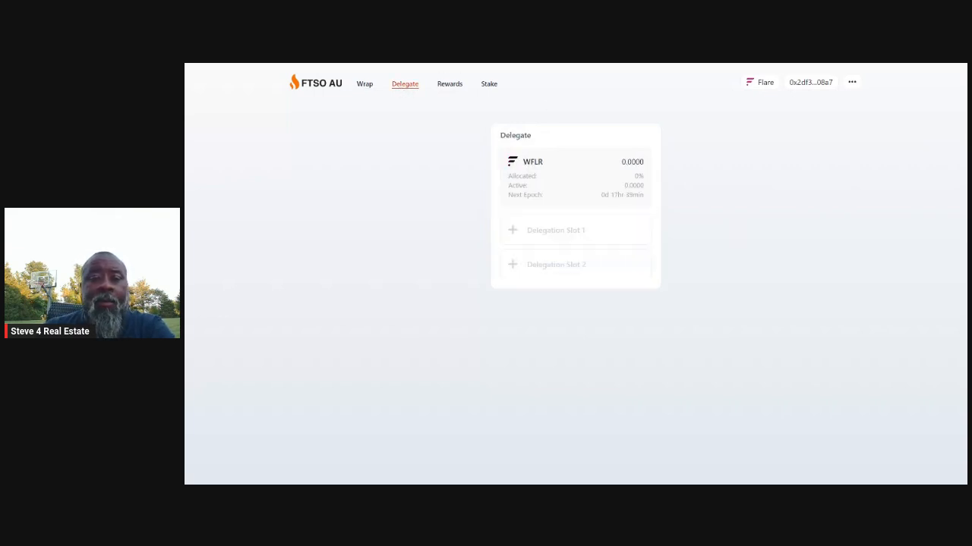
mouse_move(449, 83)
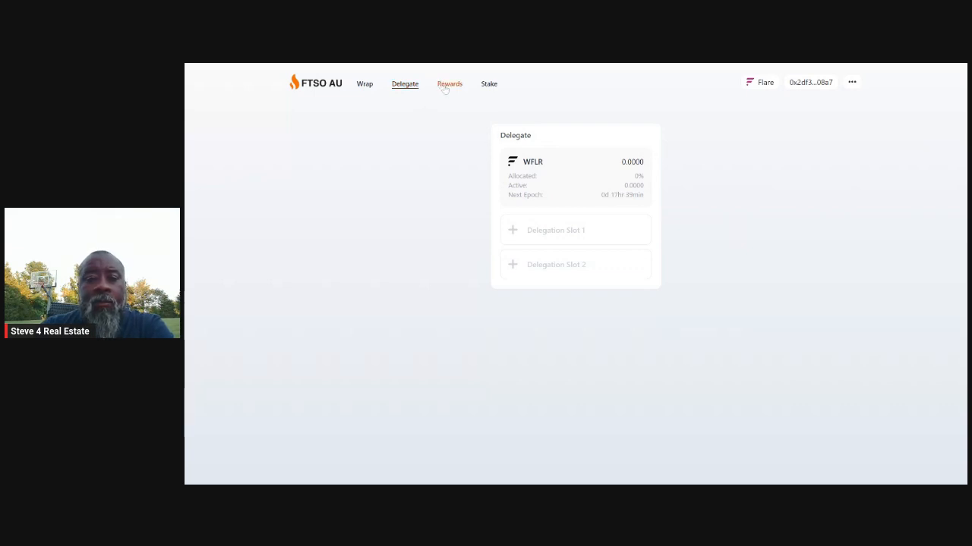
Look over the Rewards page and Stake page's Connect Public Key notice, then return to Delegate.
left_click(450, 83)
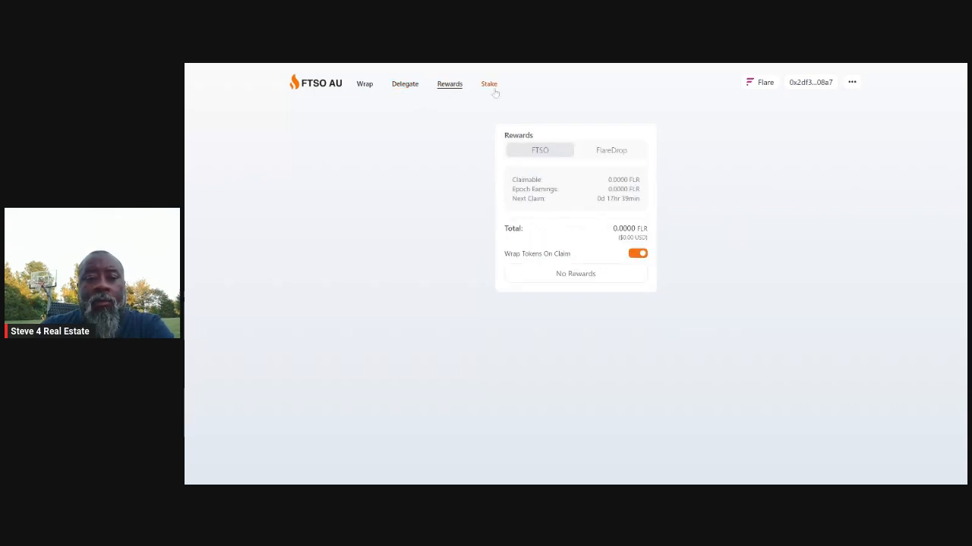
left_click(489, 83)
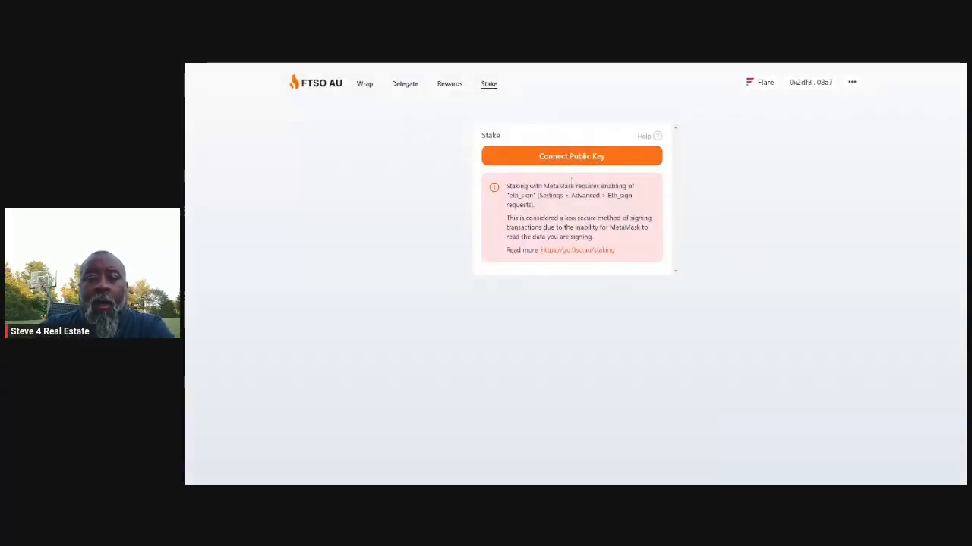
mouse_move(786, 160)
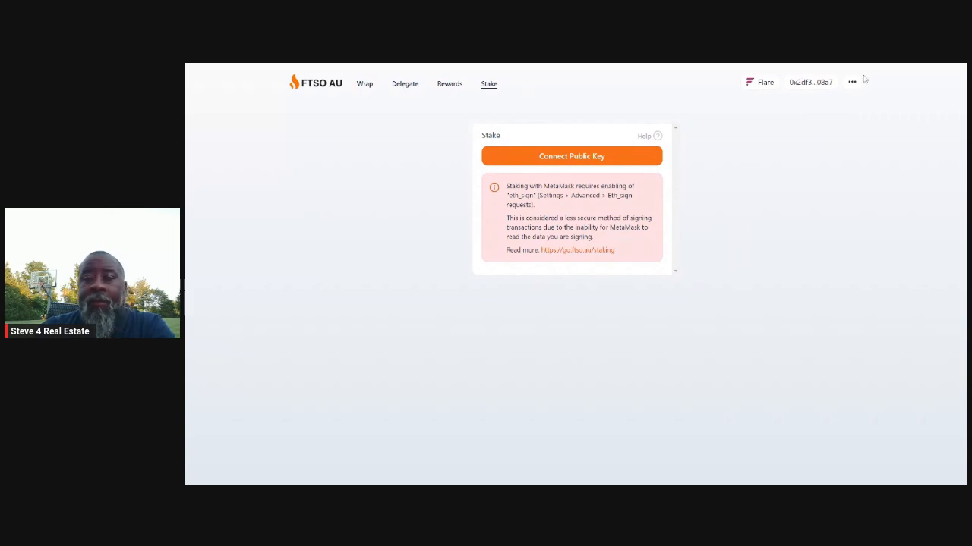
left_click(852, 82)
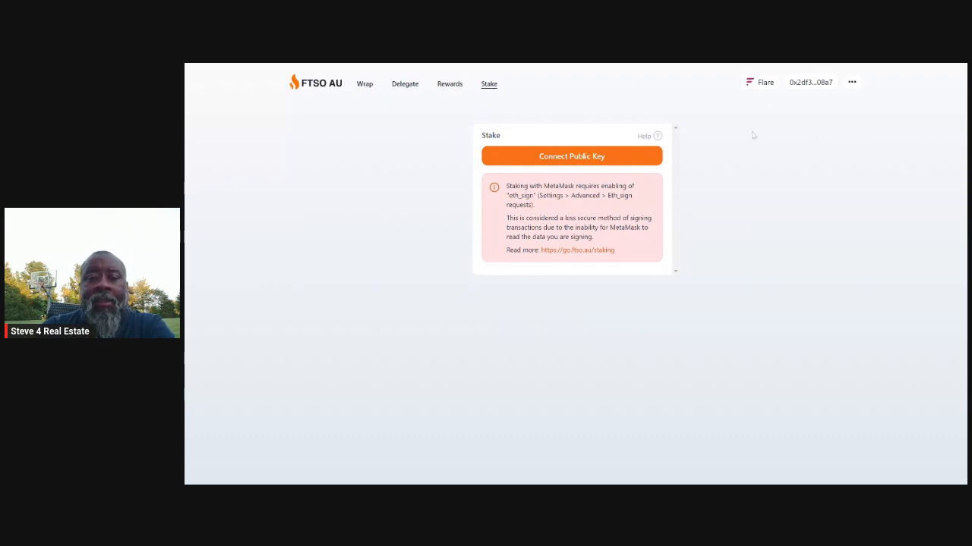
mouse_move(318, 197)
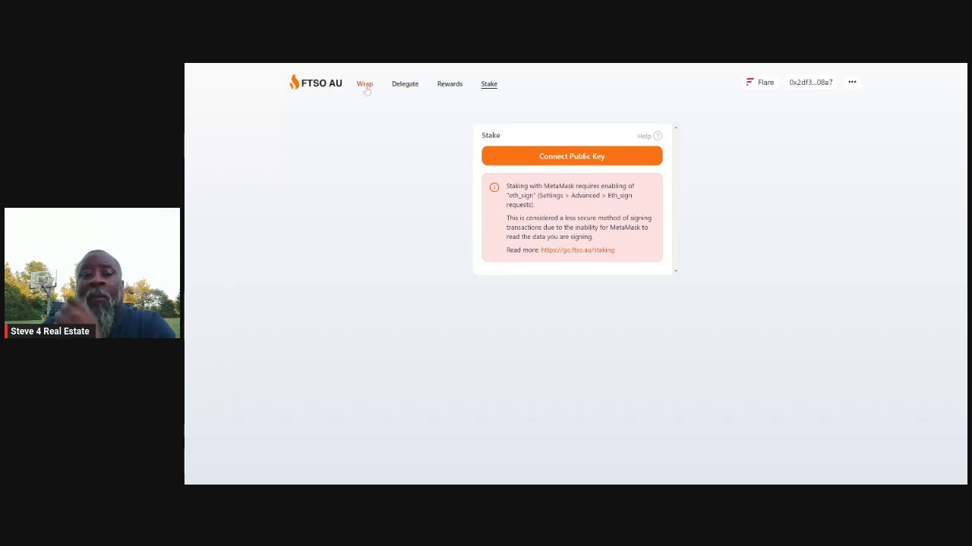
left_click(404, 84)
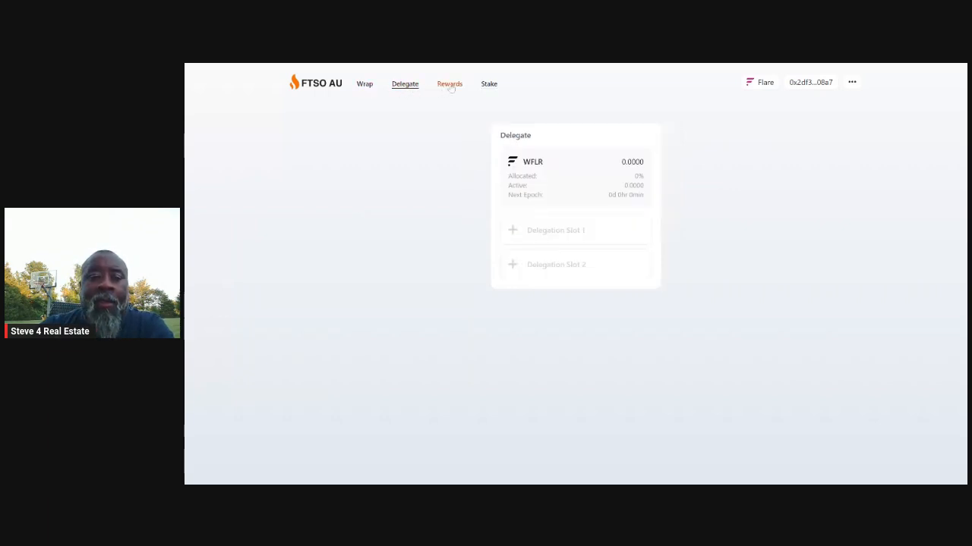